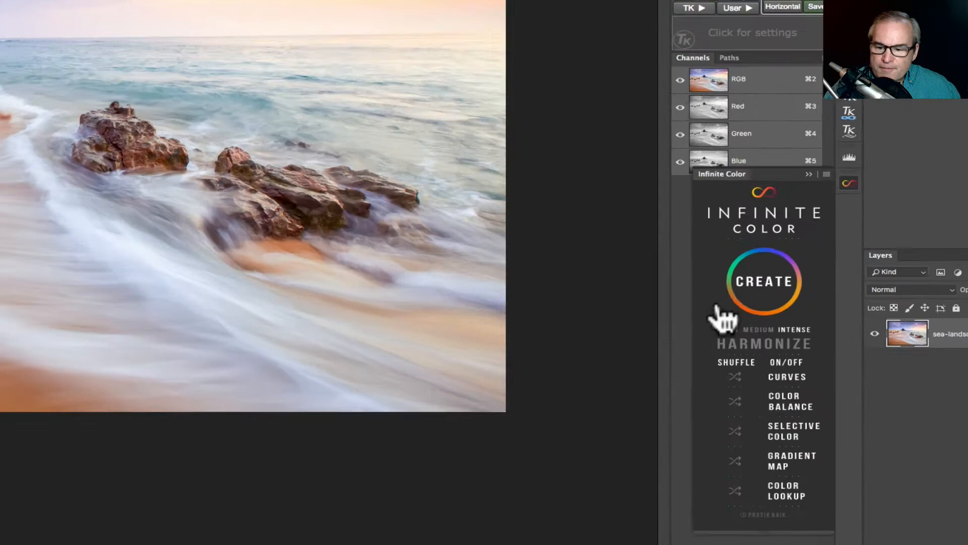
Choose the Light intensity level under Harmonize in the Infinite Color panel
click(764, 281)
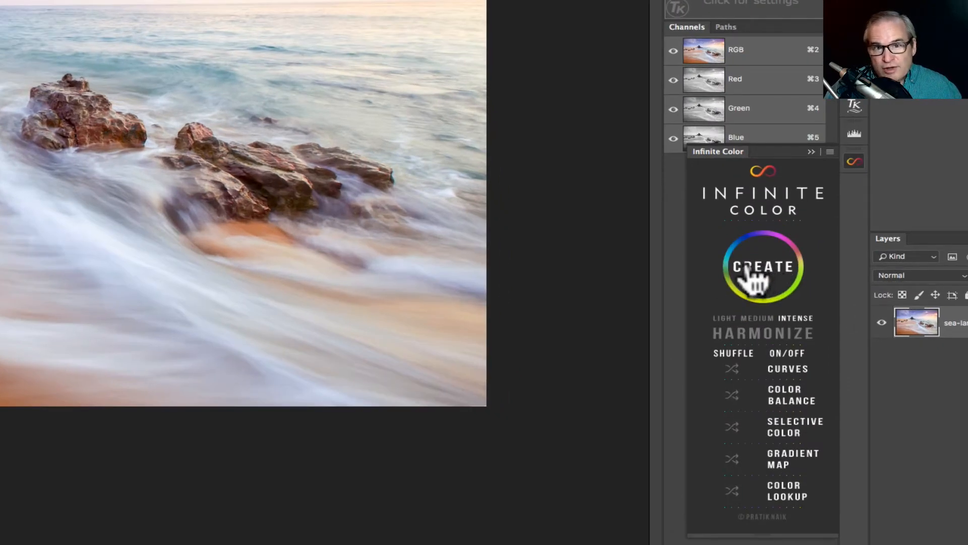
click(762, 266)
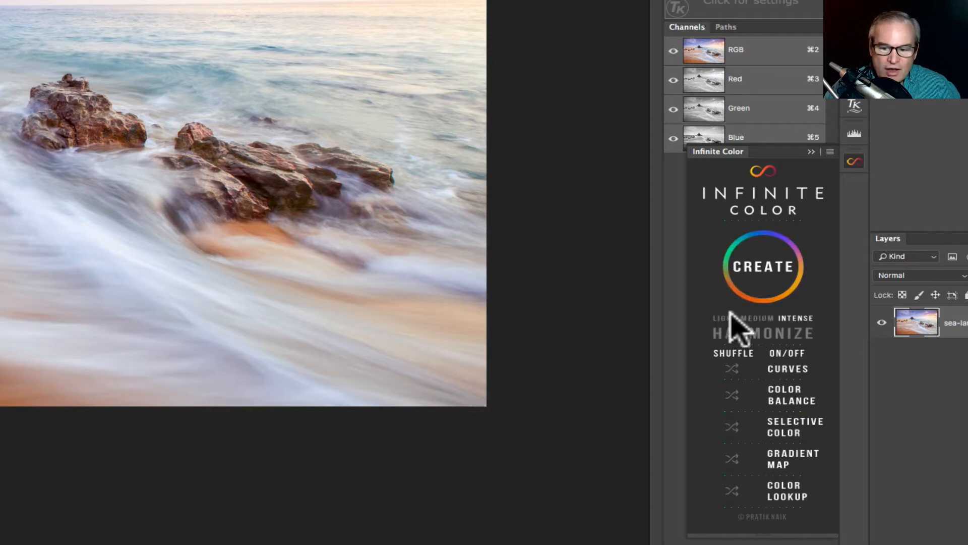
mouse_move(803, 337)
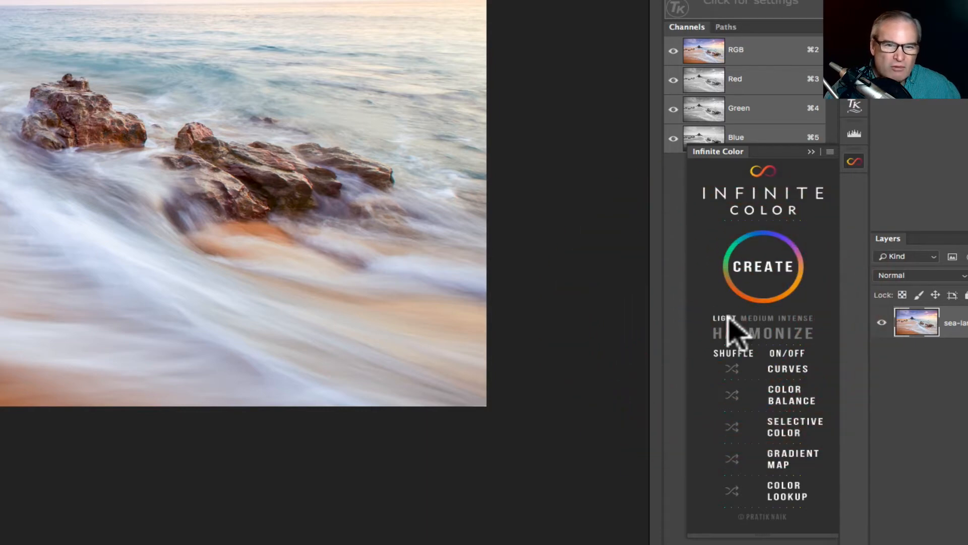
mouse_move(840, 334)
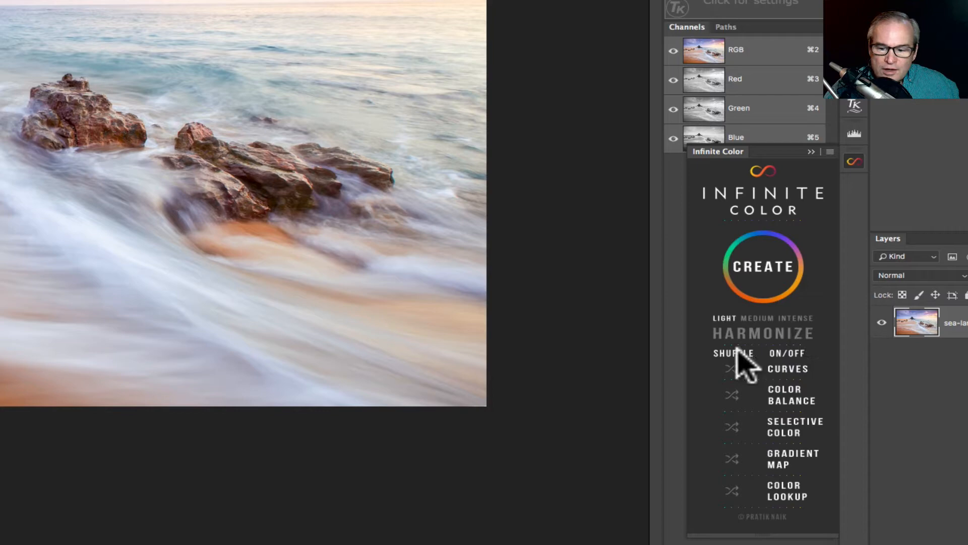
mouse_move(803, 370)
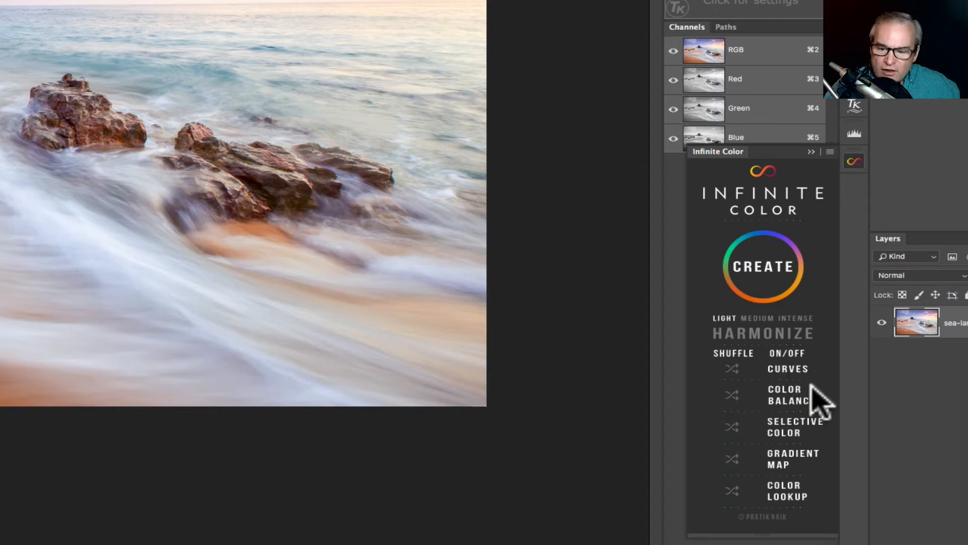
mouse_move(830, 472)
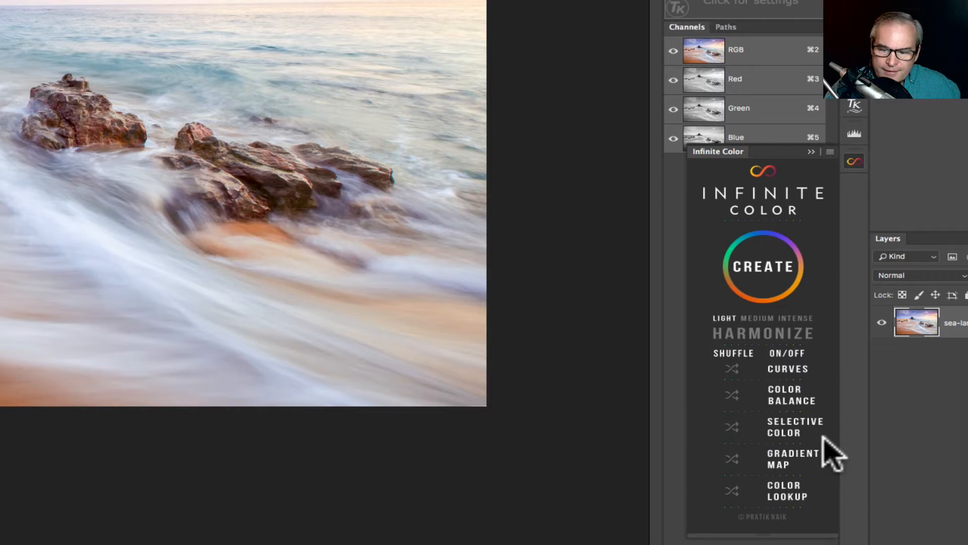
mouse_move(803, 485)
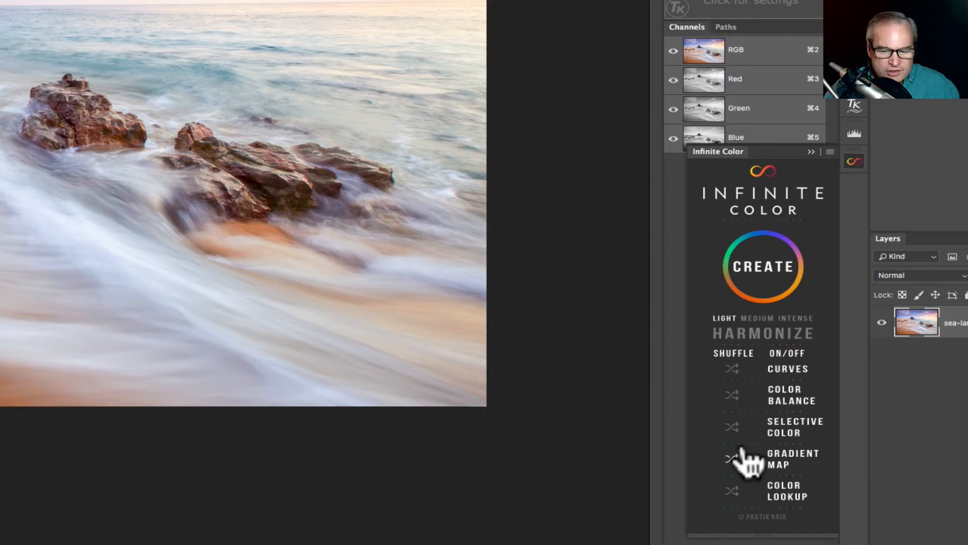
mouse_move(799, 380)
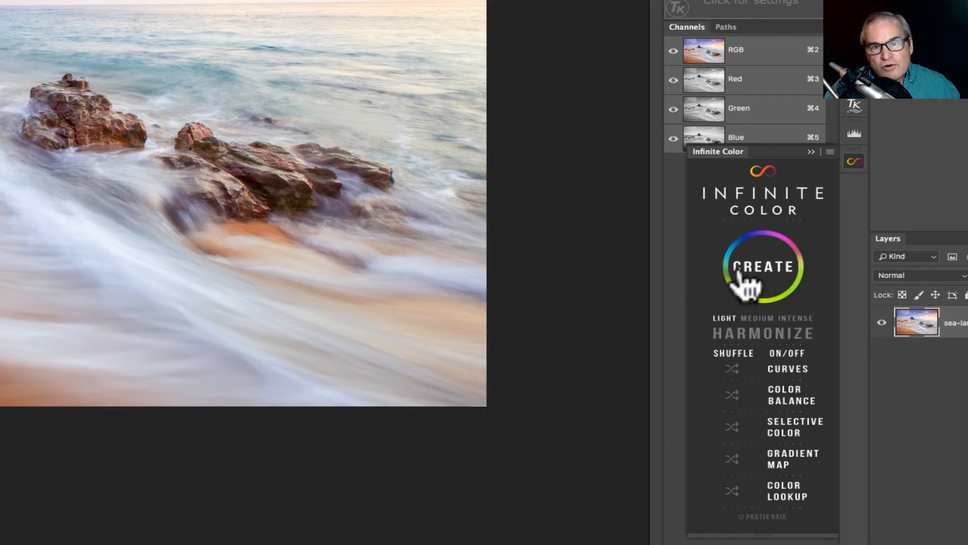
click(762, 266)
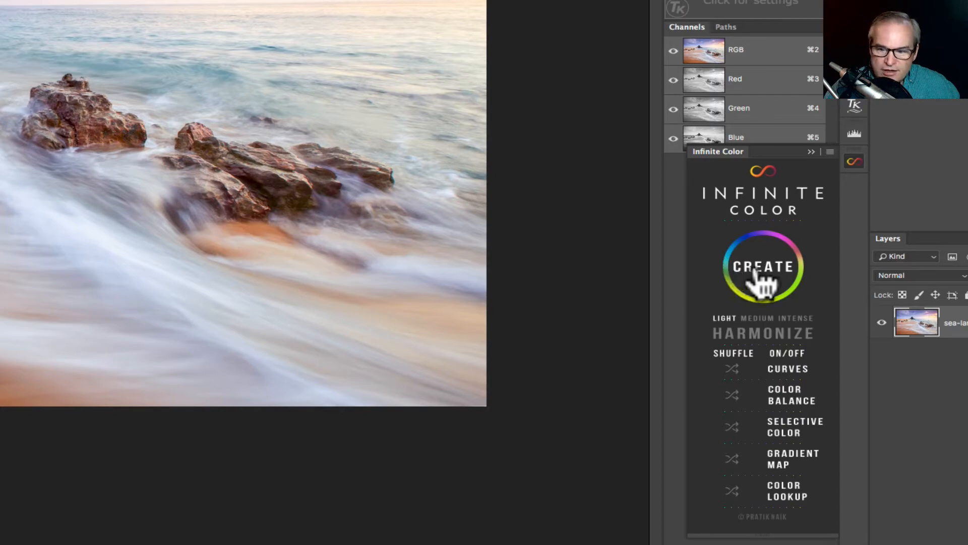
Create an Infinite Color adjustment stack and regenerate it repeatedly until a softer, warmer sunset grade appears
click(763, 266)
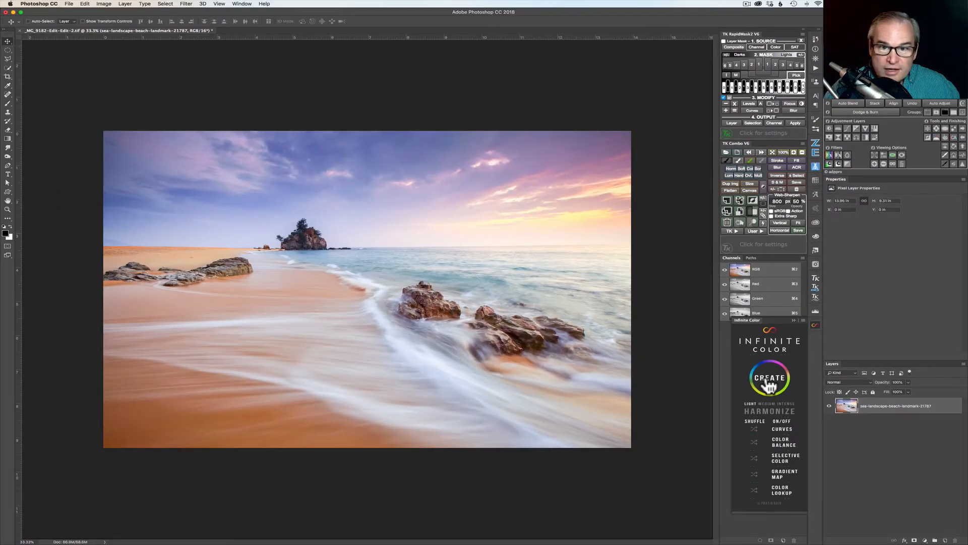
click(769, 377)
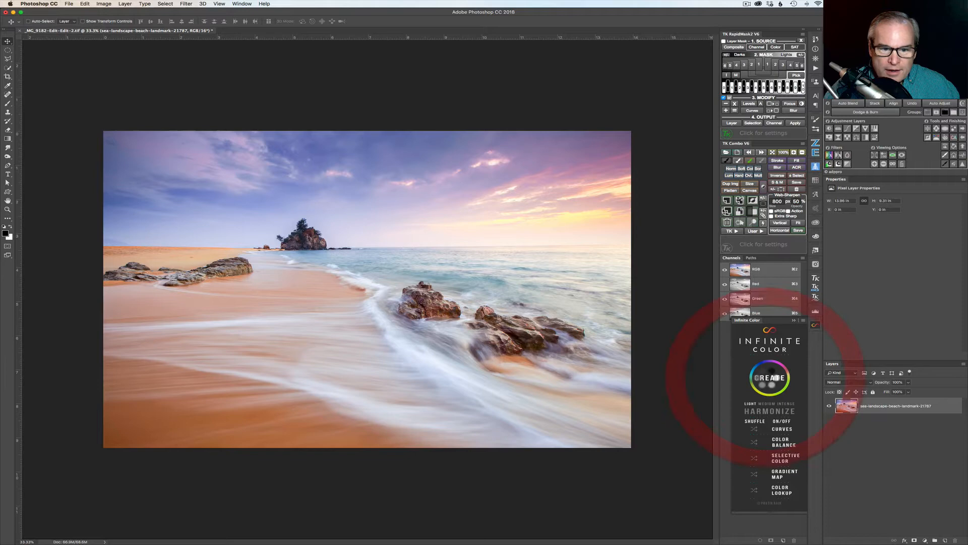
click(770, 377)
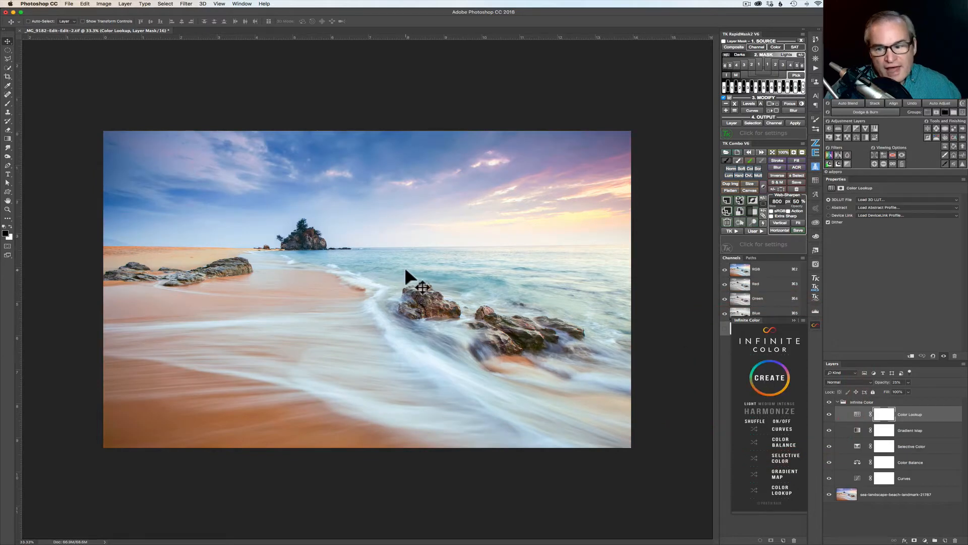
mouse_move(398, 259)
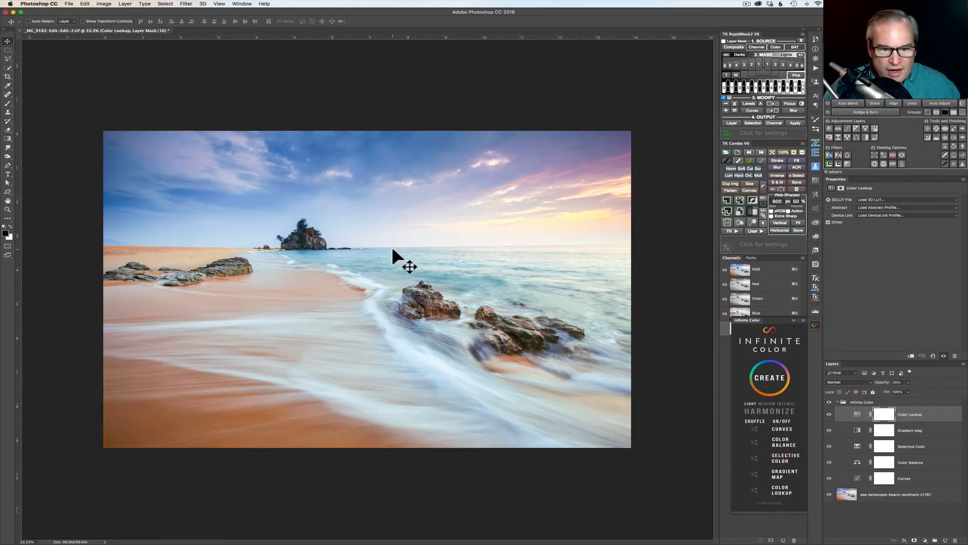
click(769, 377)
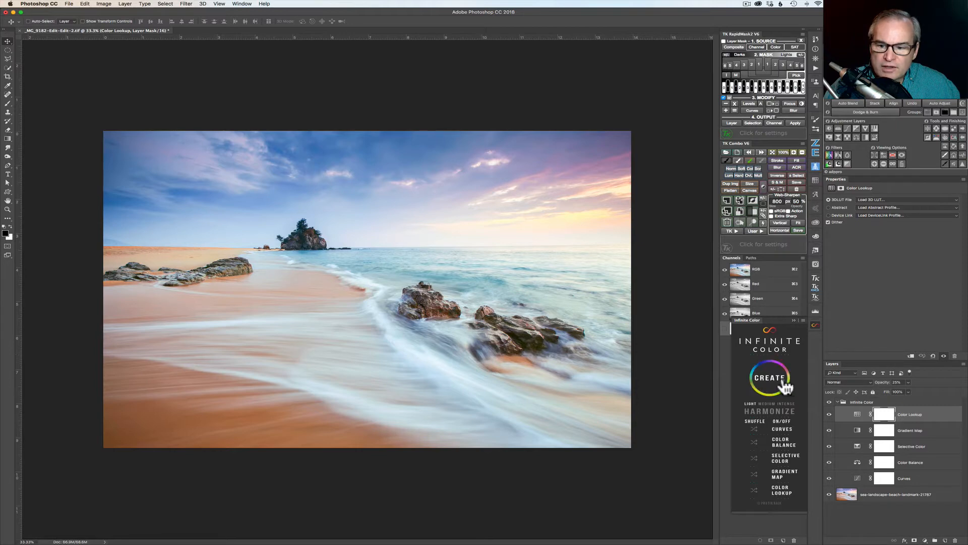
click(769, 377)
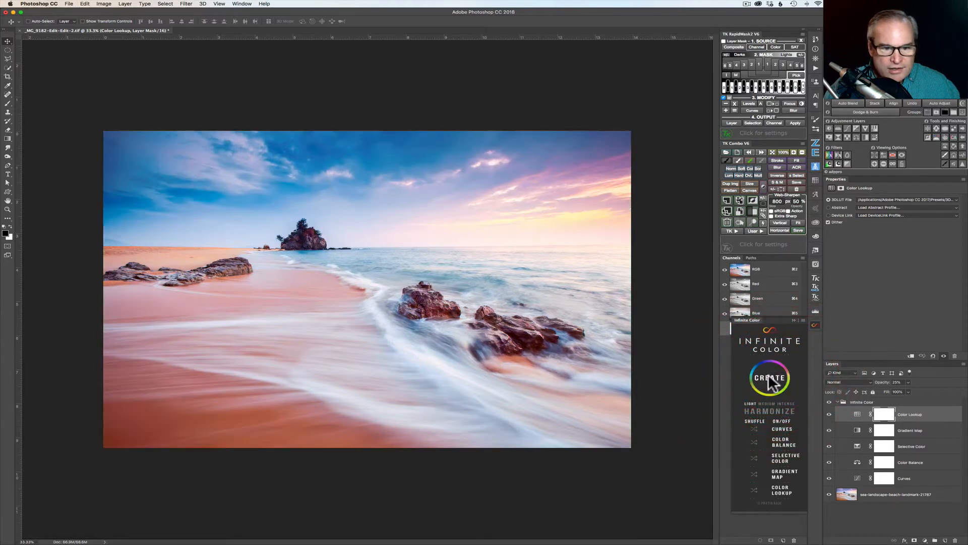
click(769, 377)
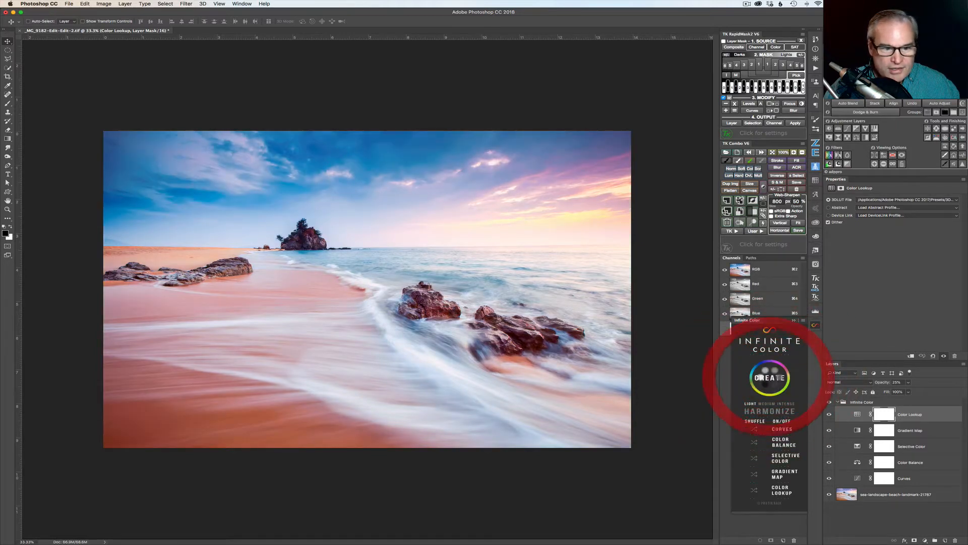
click(769, 377)
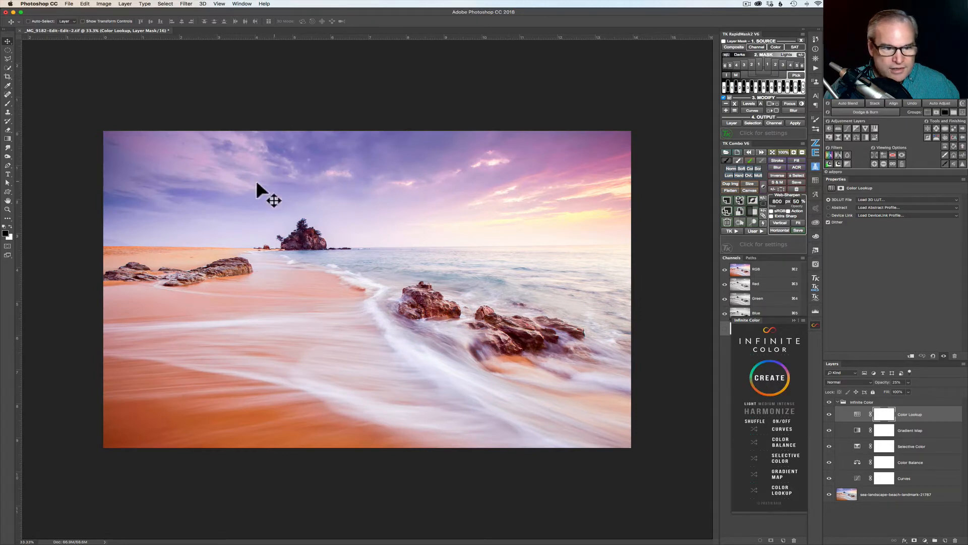
mouse_move(405, 378)
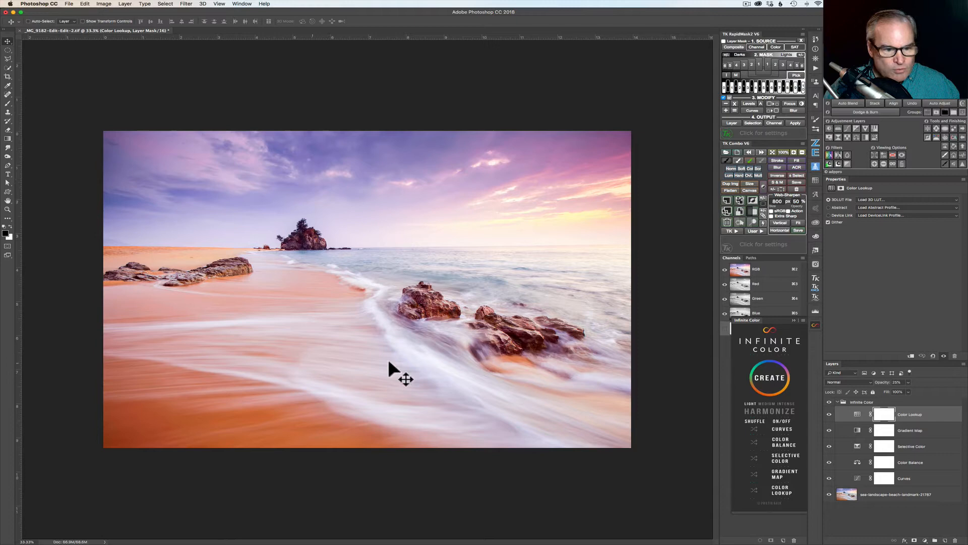
mouse_move(760, 344)
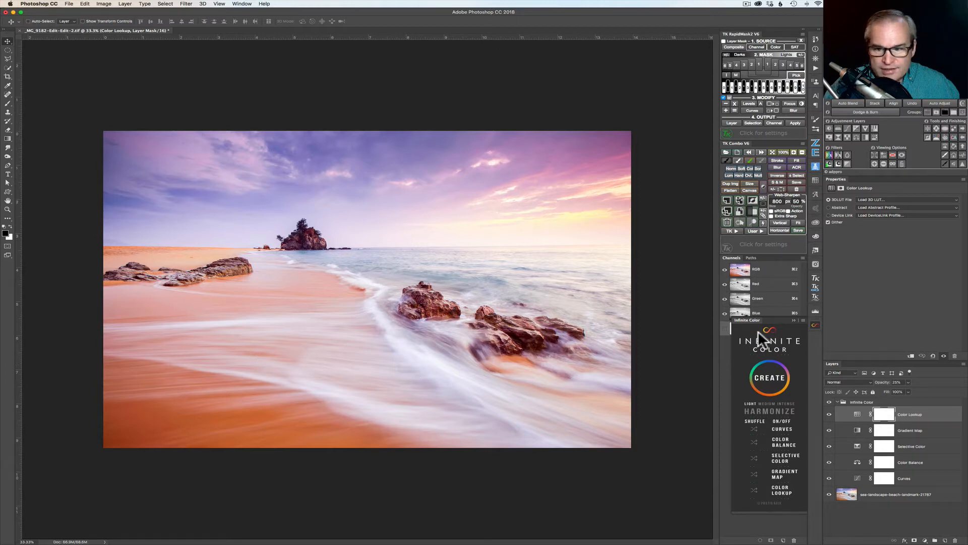
click(769, 377)
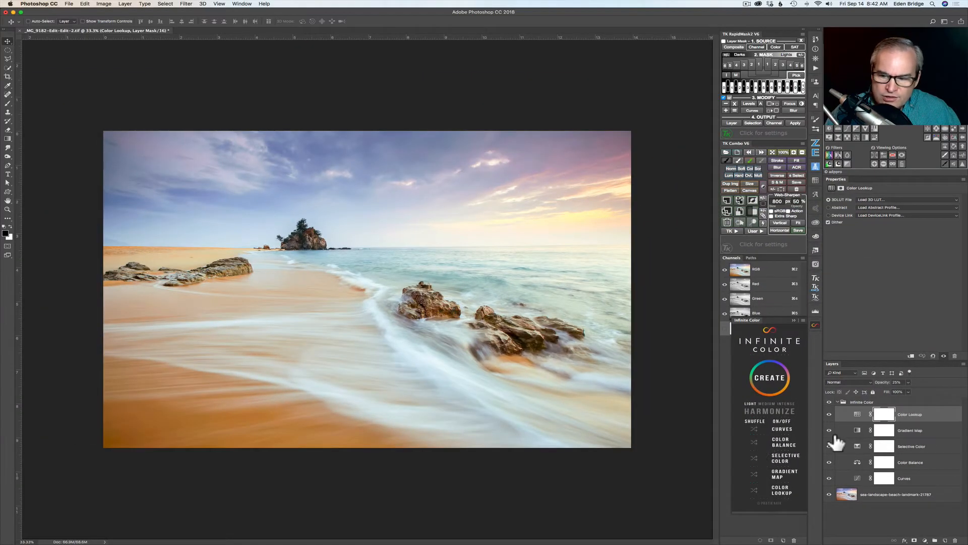
Hide and re-show the Color Balance layer to compare the grade with and without it
click(829, 462)
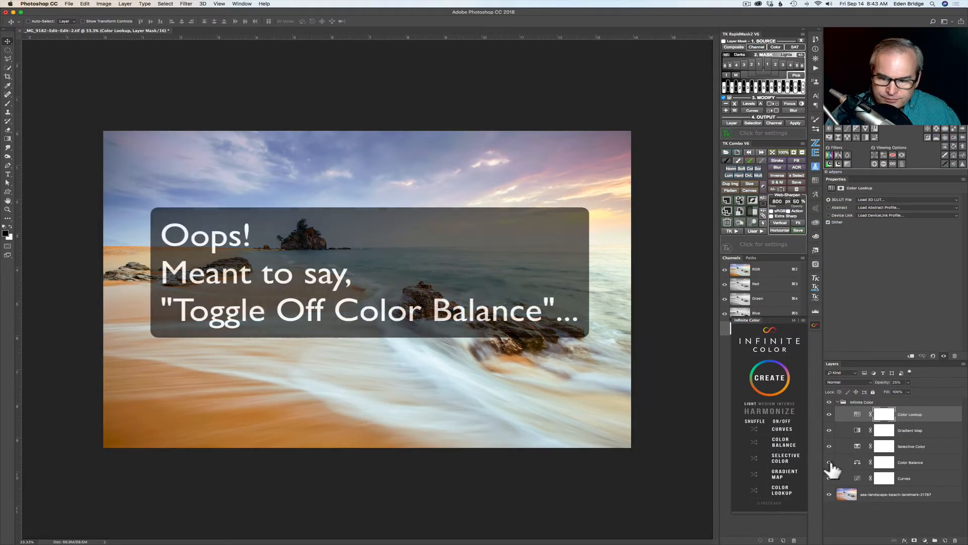
click(828, 462)
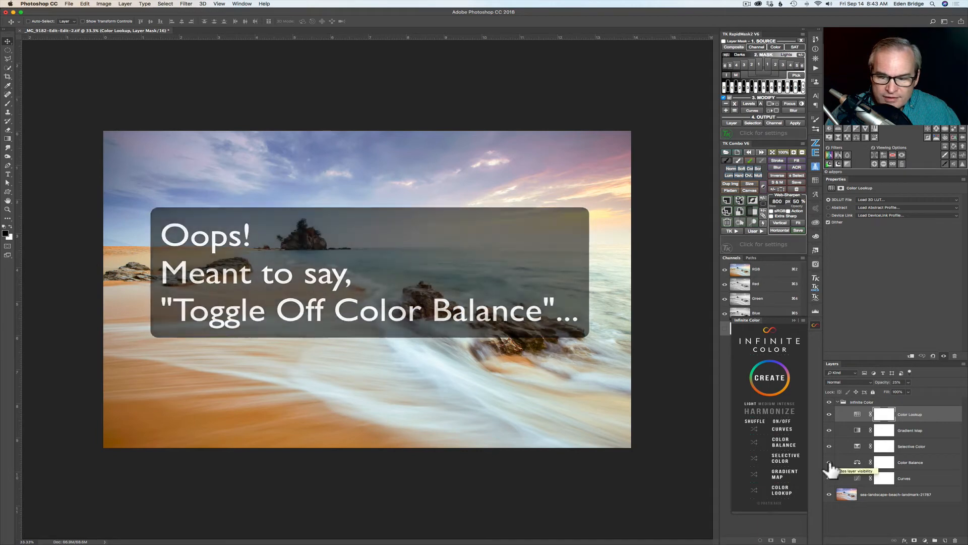
click(829, 462)
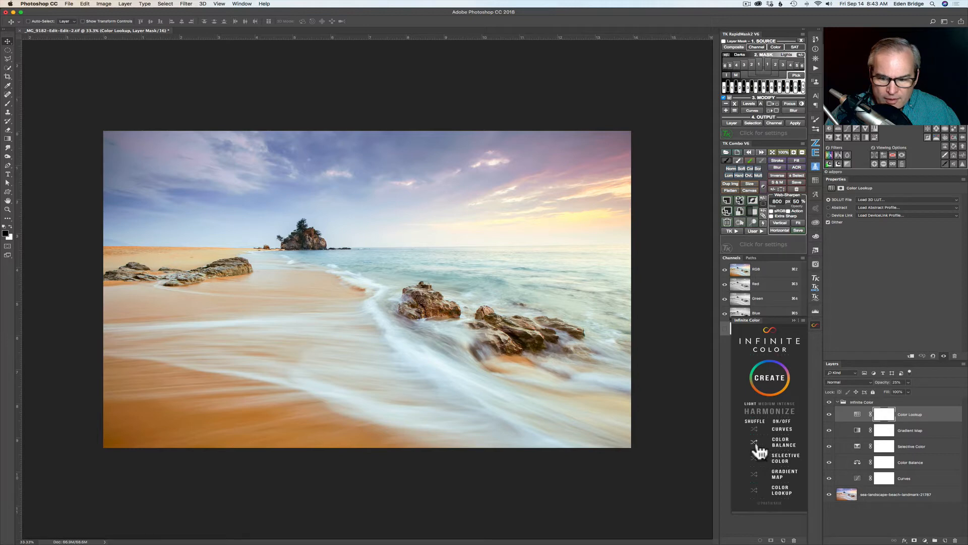
mouse_move(758, 450)
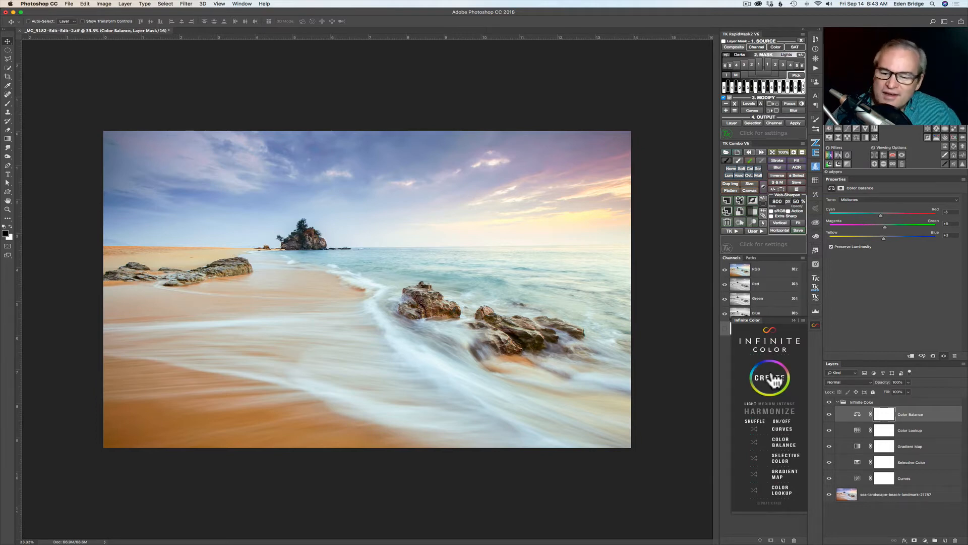
mouse_move(842, 418)
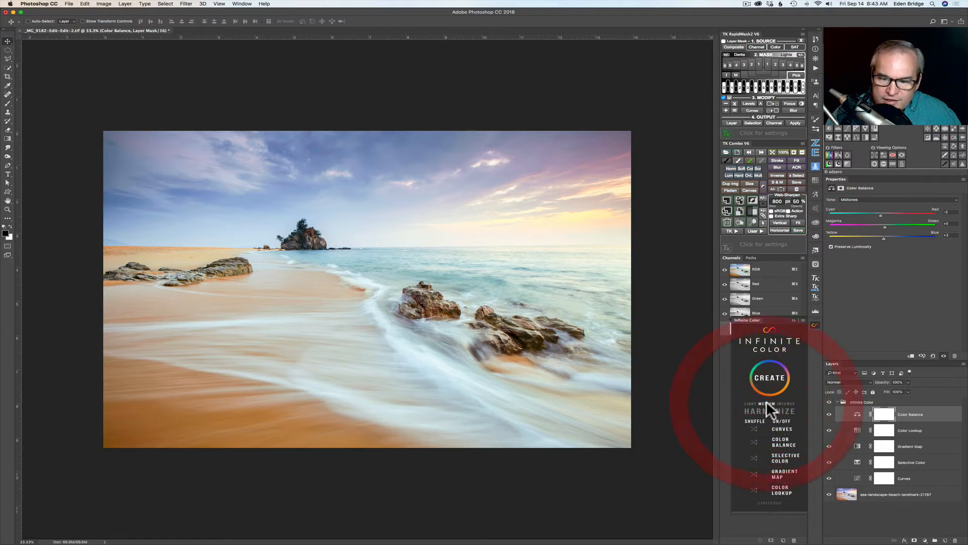
Generate several fresh random grades with Create, then switch to the strongest intensity
click(770, 377)
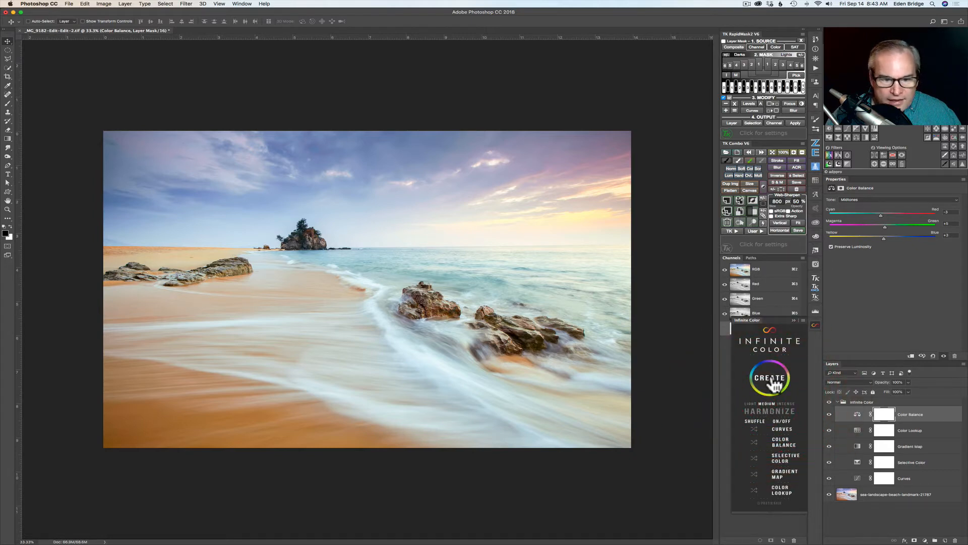
click(770, 378)
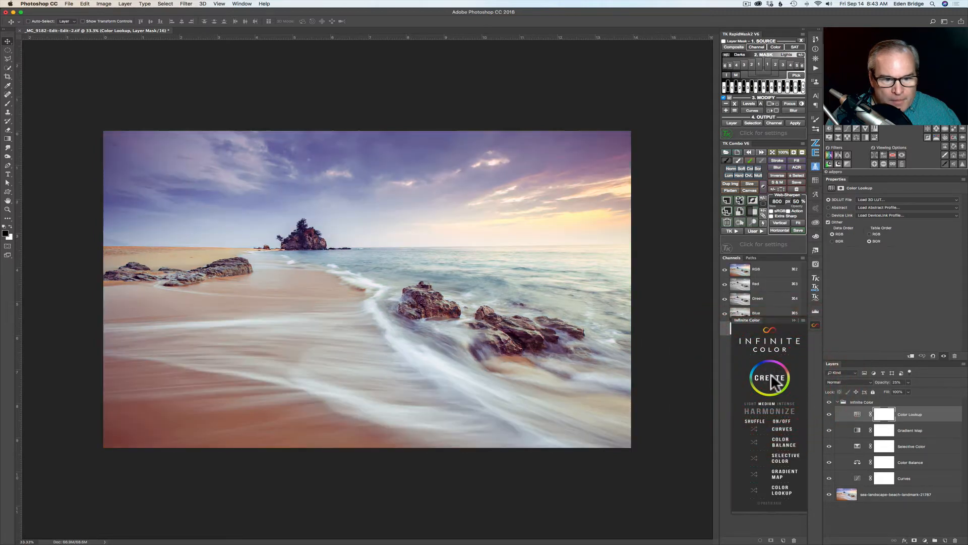
click(770, 377)
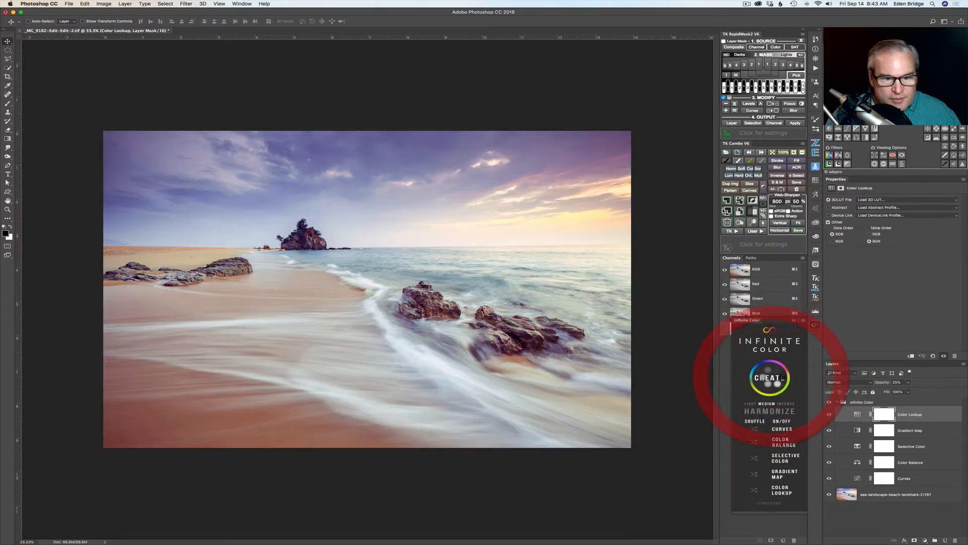
click(769, 377)
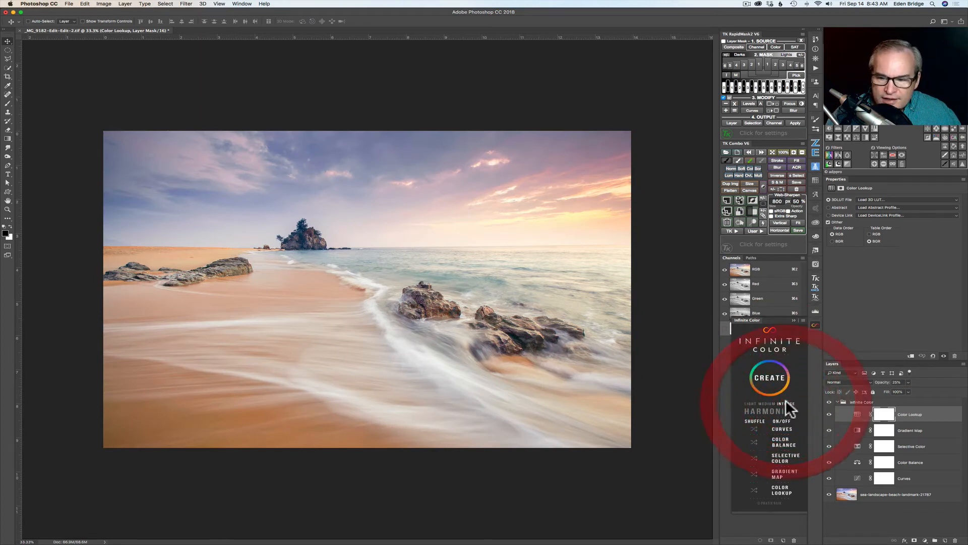
click(770, 377)
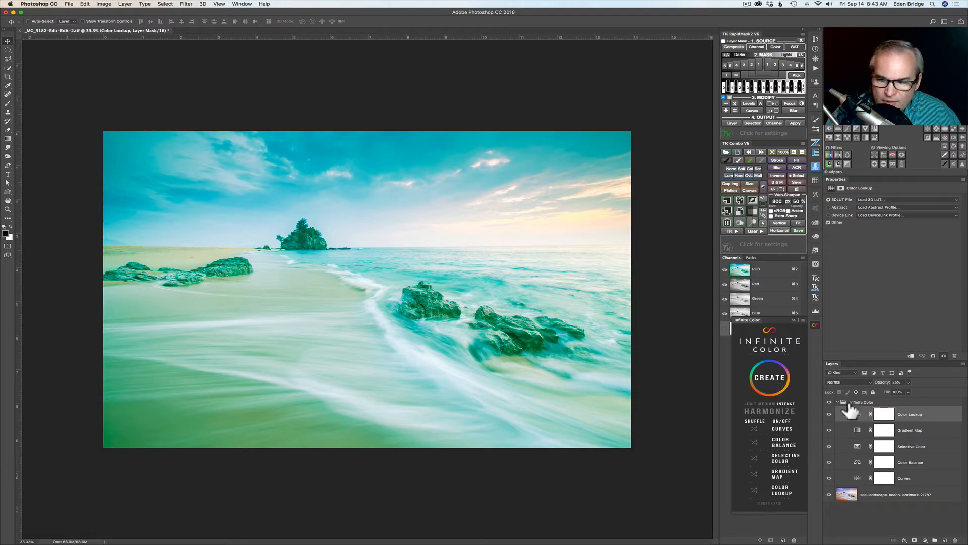
Select the Infinite Color group and regenerate grades until a warm golden-orange look appears
click(860, 403)
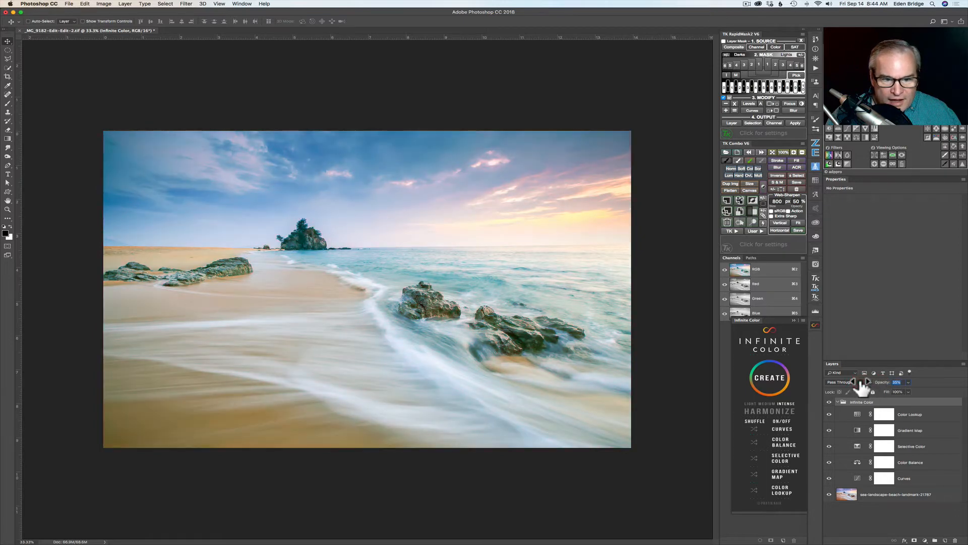
click(769, 377)
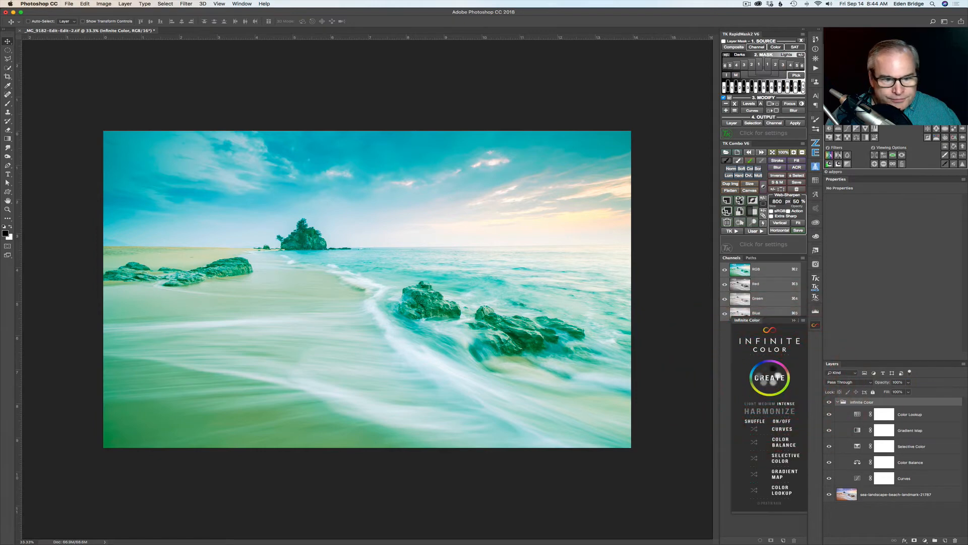
click(769, 377)
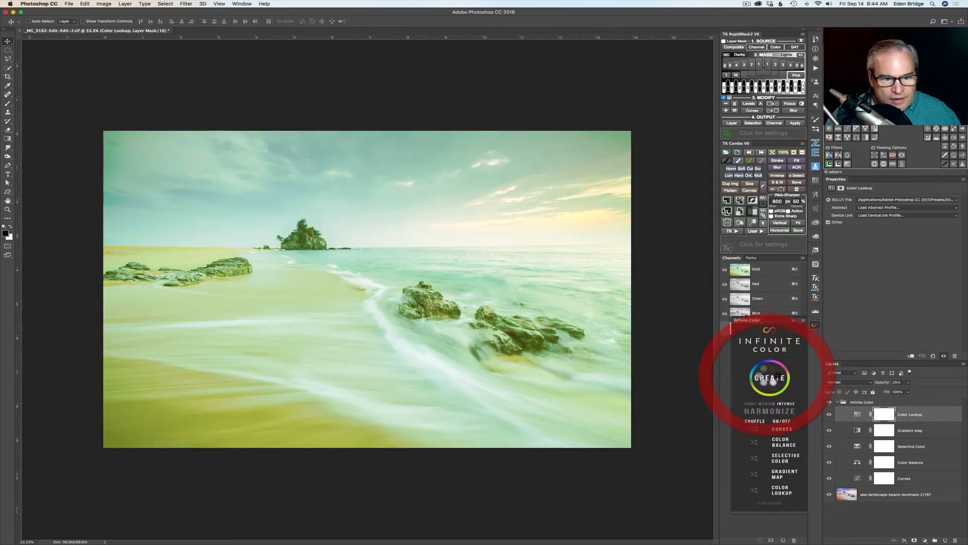
click(770, 378)
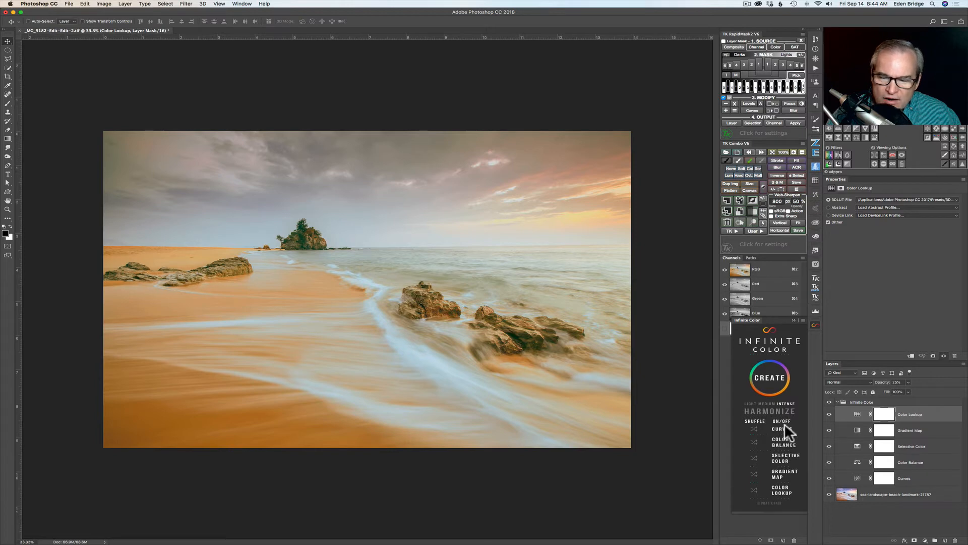
Leave only Curves enabled in the ON/OFF list and generate several curves-only grades
click(784, 444)
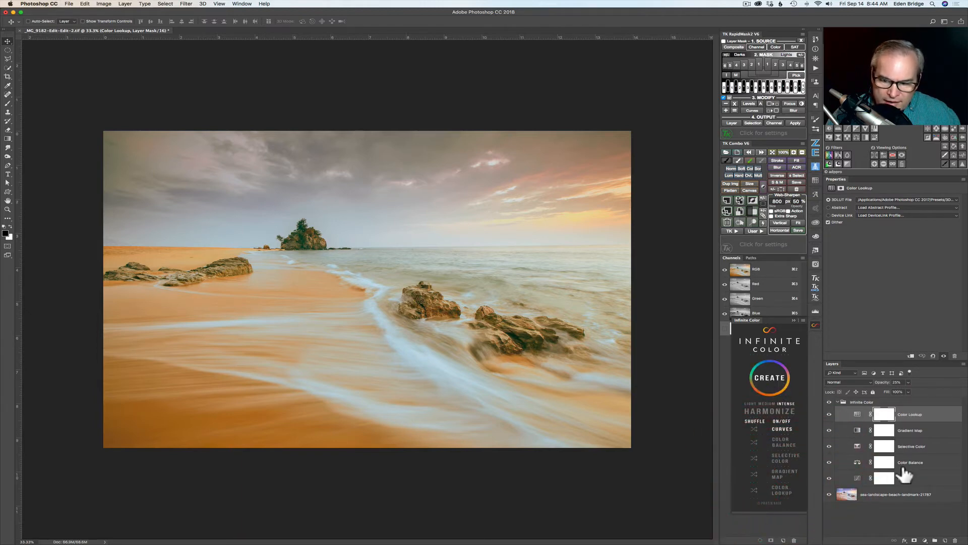
click(782, 429)
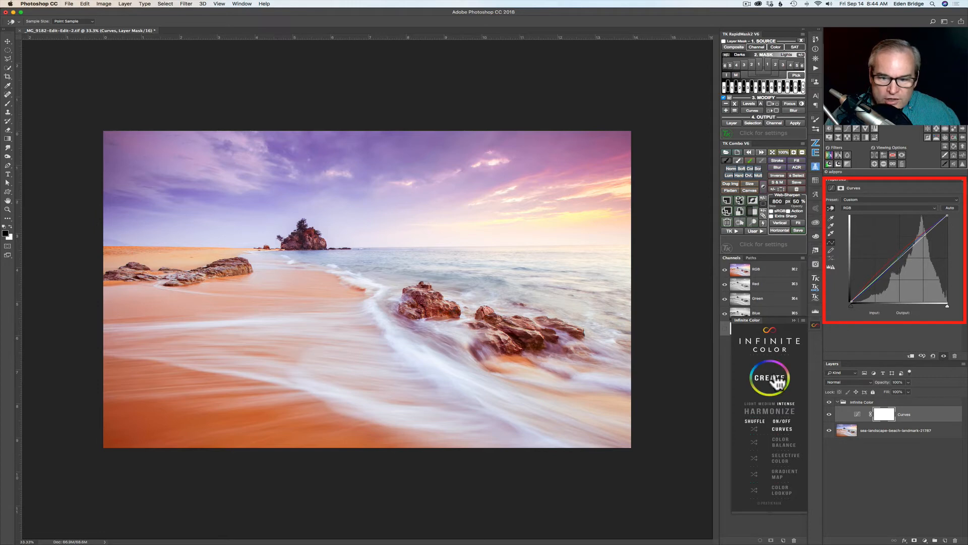
click(770, 378)
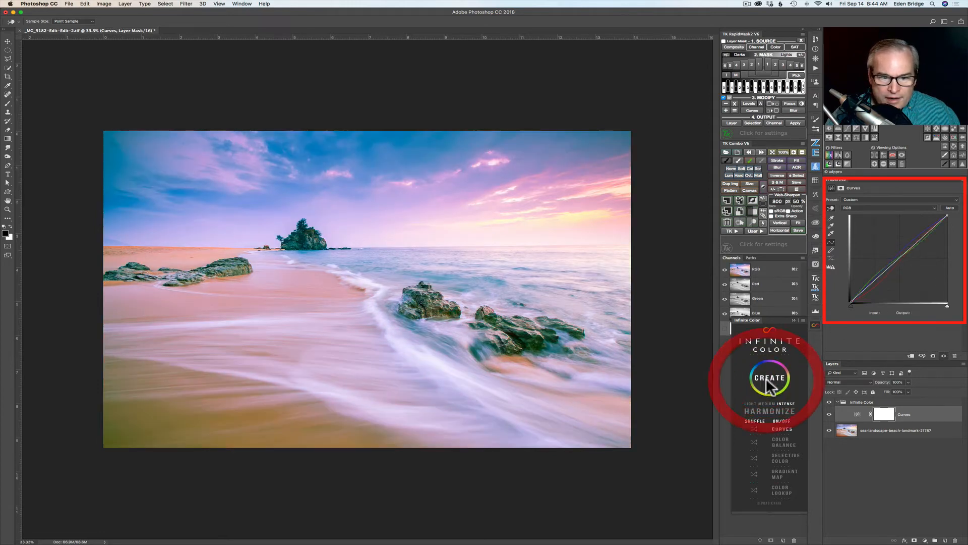
click(769, 377)
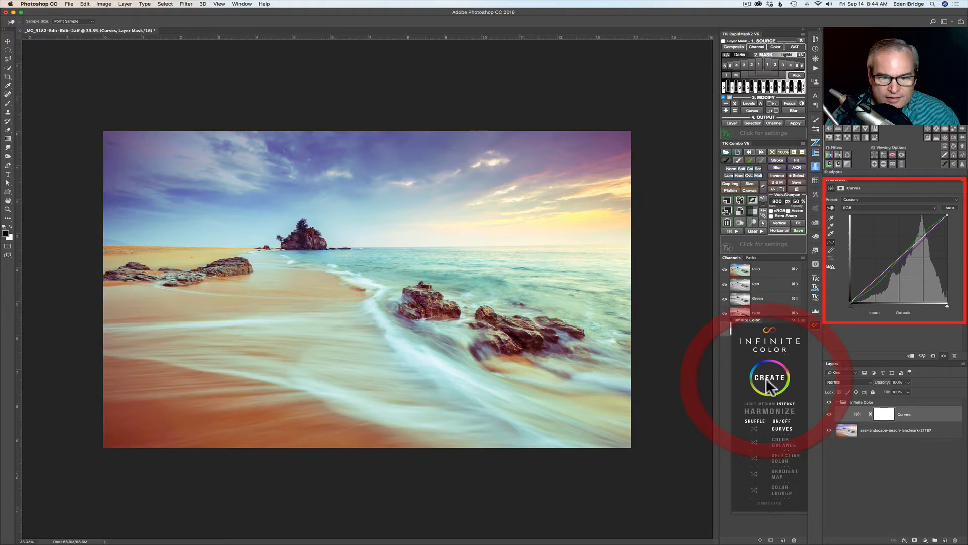
click(770, 378)
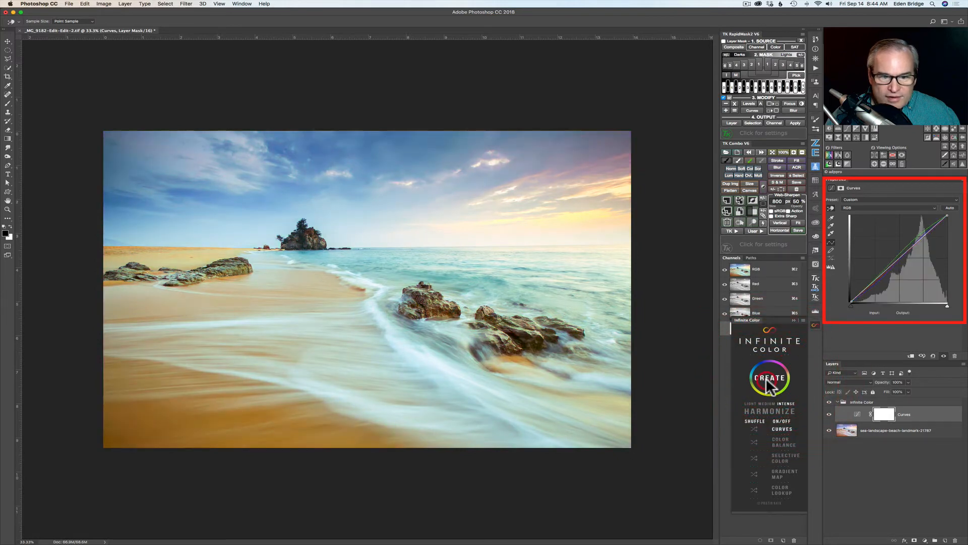
click(769, 377)
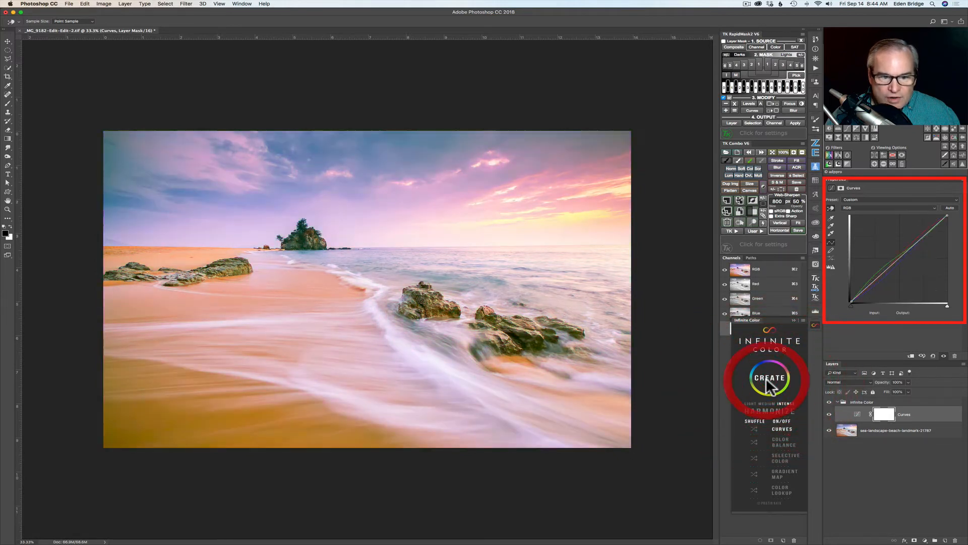
click(769, 377)
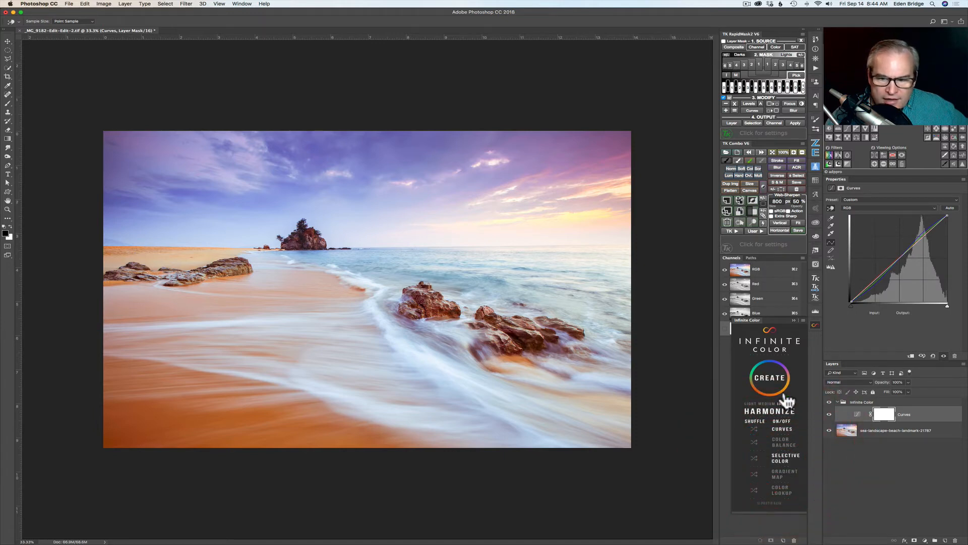
Enable Selective Color with Curves and generate a few grades, ending on a pink-violet sky
click(769, 377)
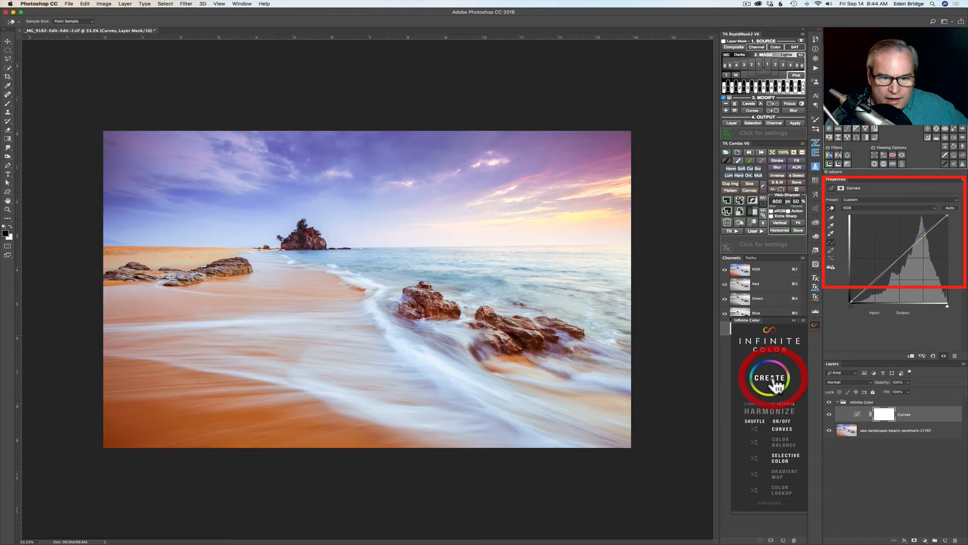
click(770, 378)
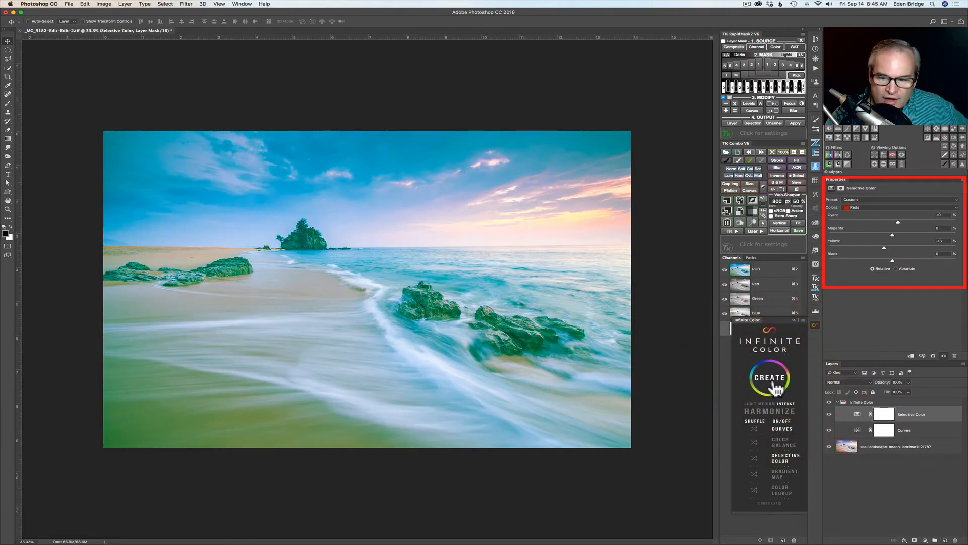
click(769, 378)
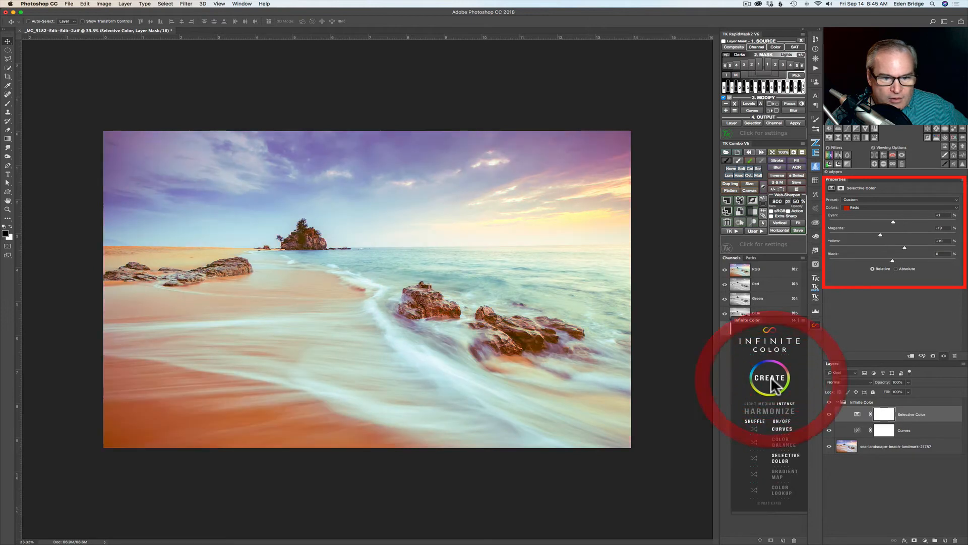
click(770, 377)
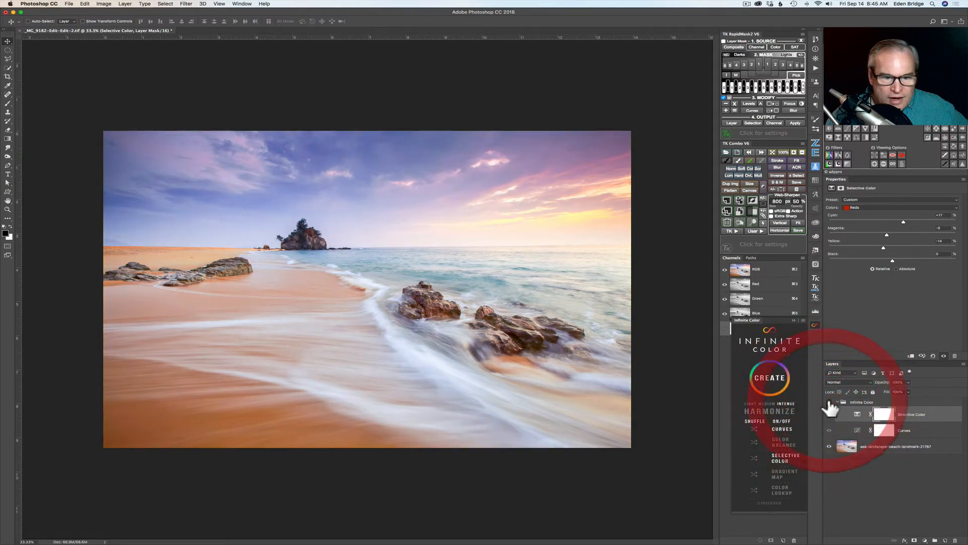
click(769, 378)
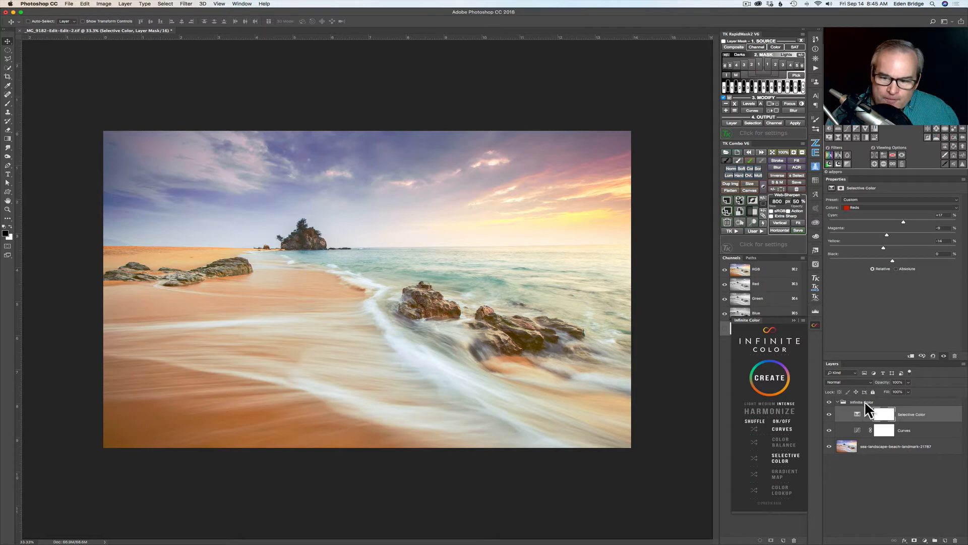
mouse_move(864, 420)
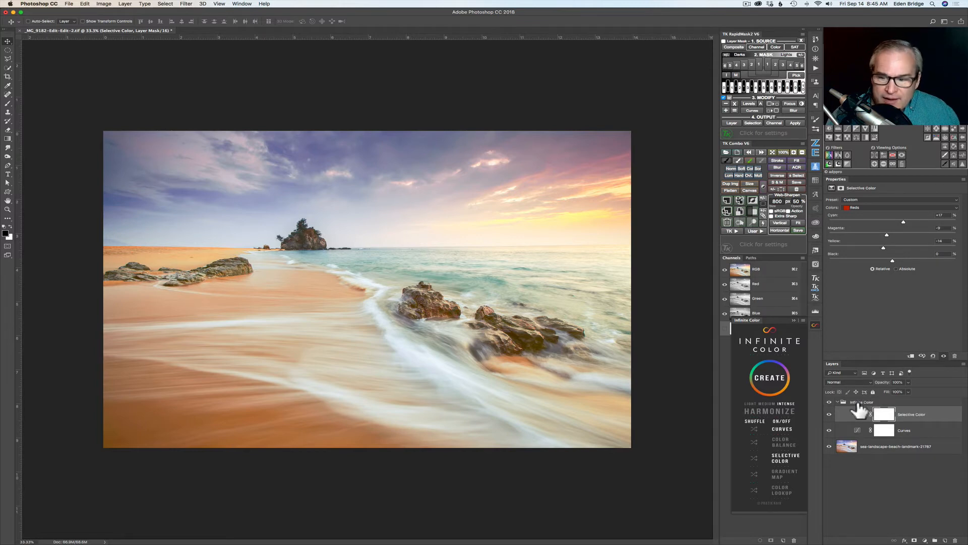
Rename the Infinite Color group in the Layers panel to a short new name so it is kept
double_click(862, 402)
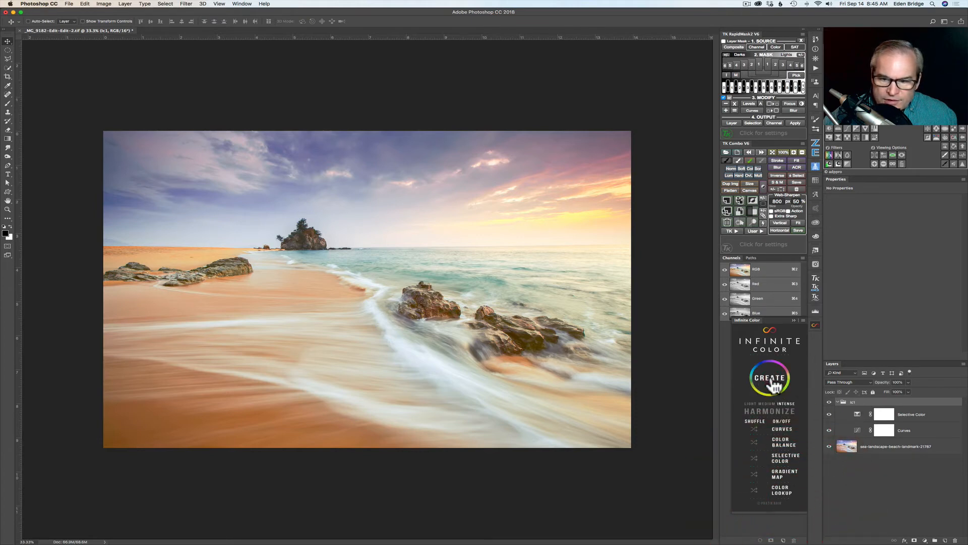
Generate a fresh five-adjustment Infinite Color stack above the renamed group, regenerating a few times
click(770, 379)
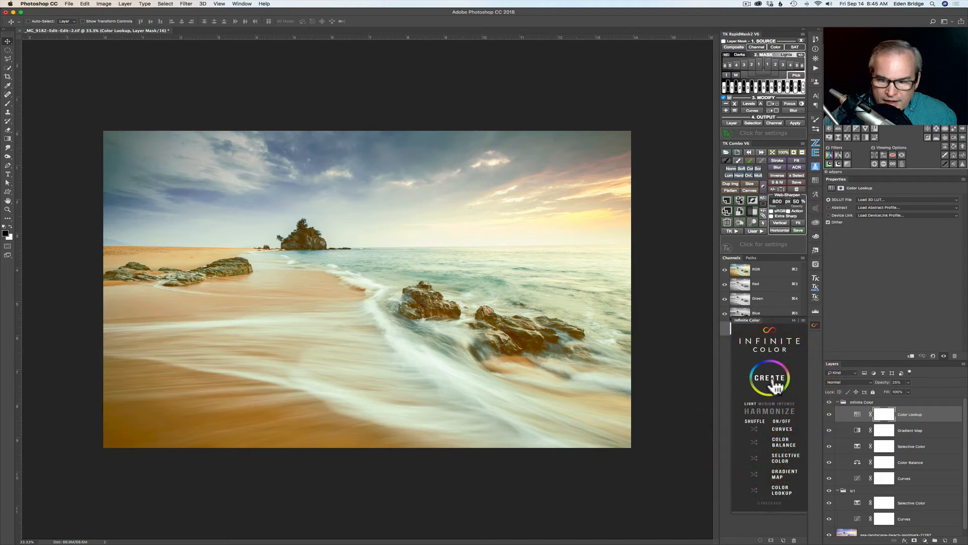
click(769, 377)
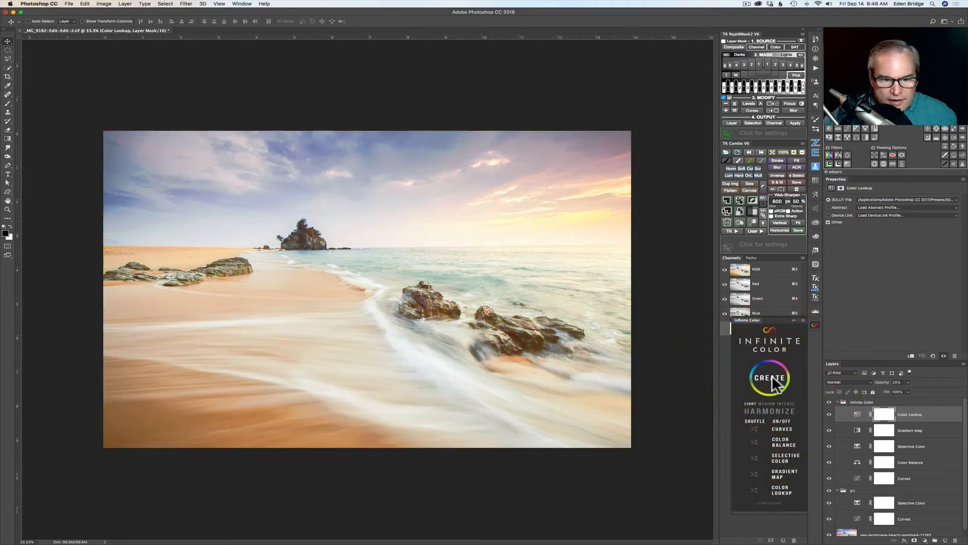
click(769, 377)
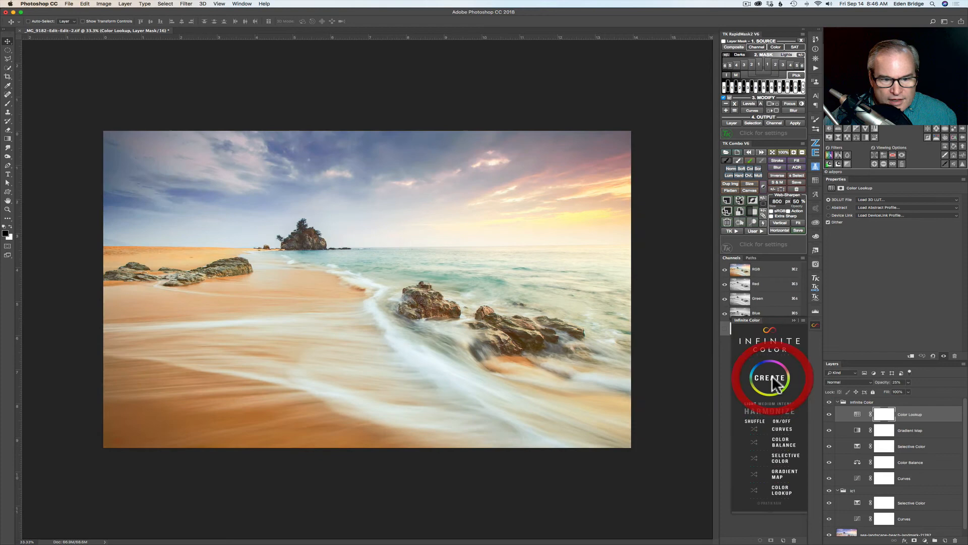
click(770, 377)
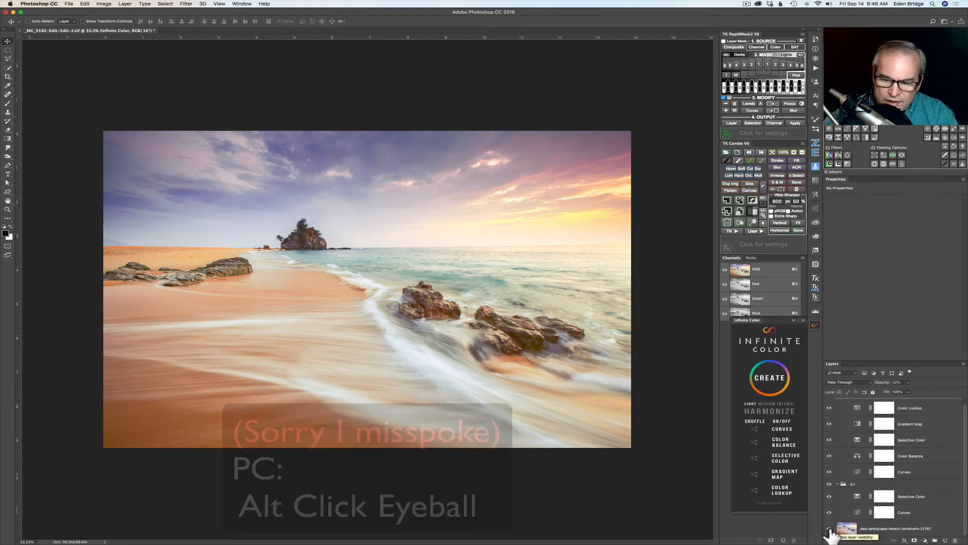
click(829, 528)
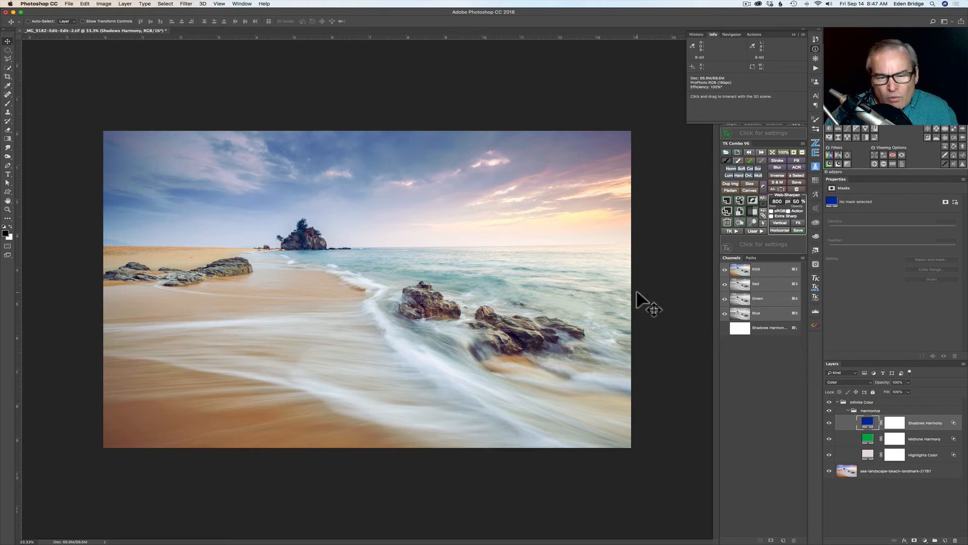
mouse_move(587, 295)
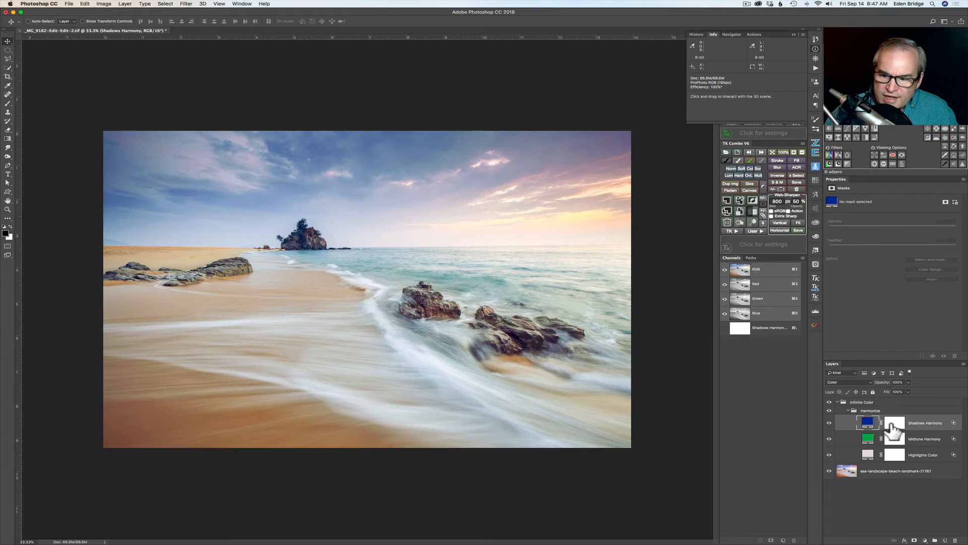
mouse_move(920, 458)
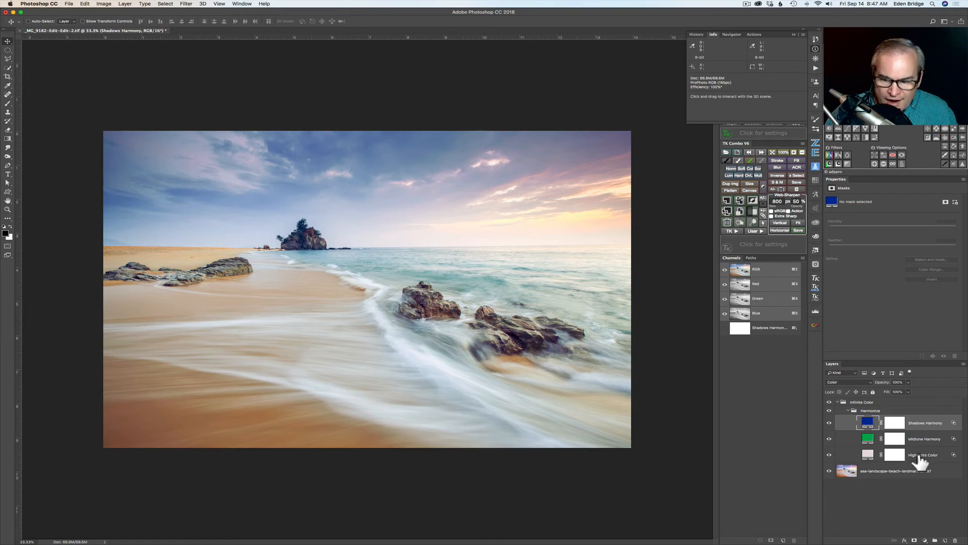
mouse_move(920, 428)
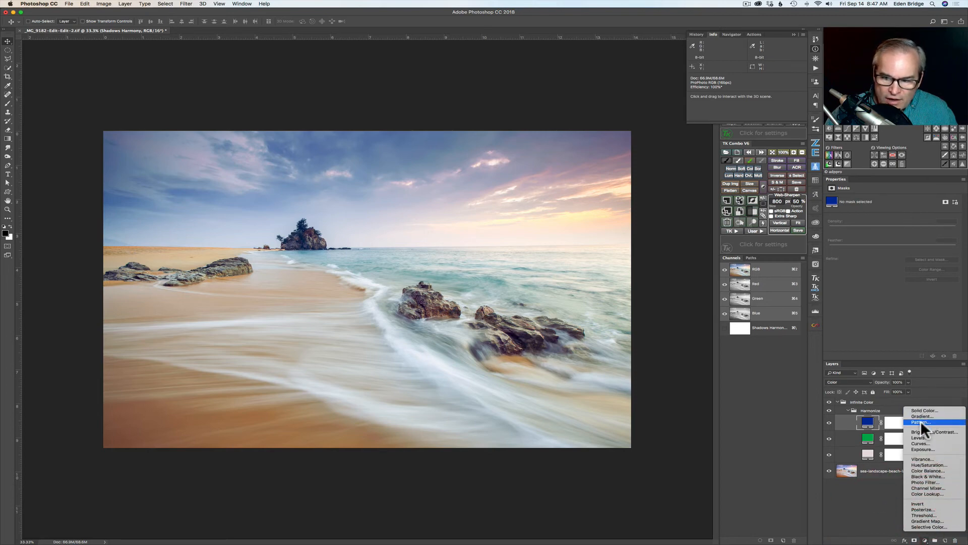
mouse_move(878, 516)
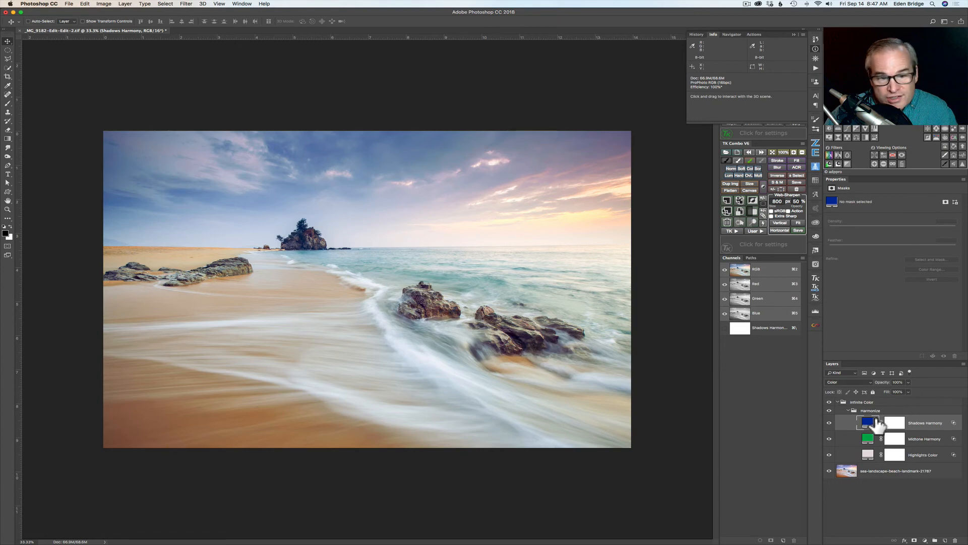
mouse_move(876, 451)
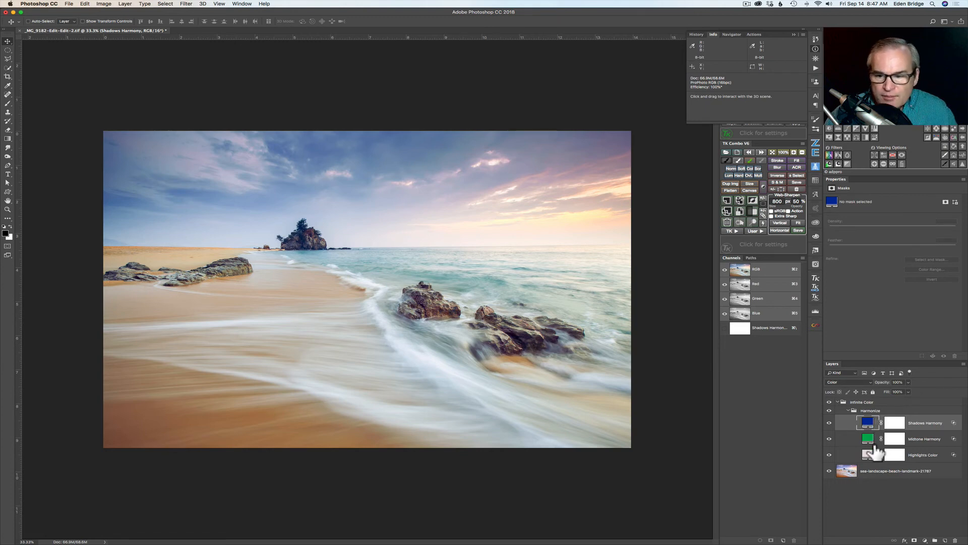
mouse_move(869, 455)
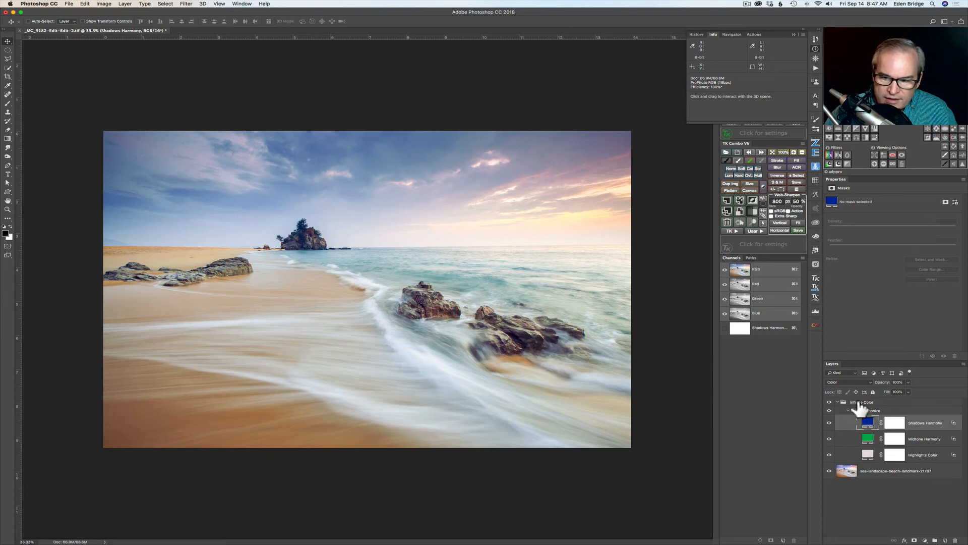
Open the Shadows Harmony layer's deep blue fill in the color picker for editing
click(837, 411)
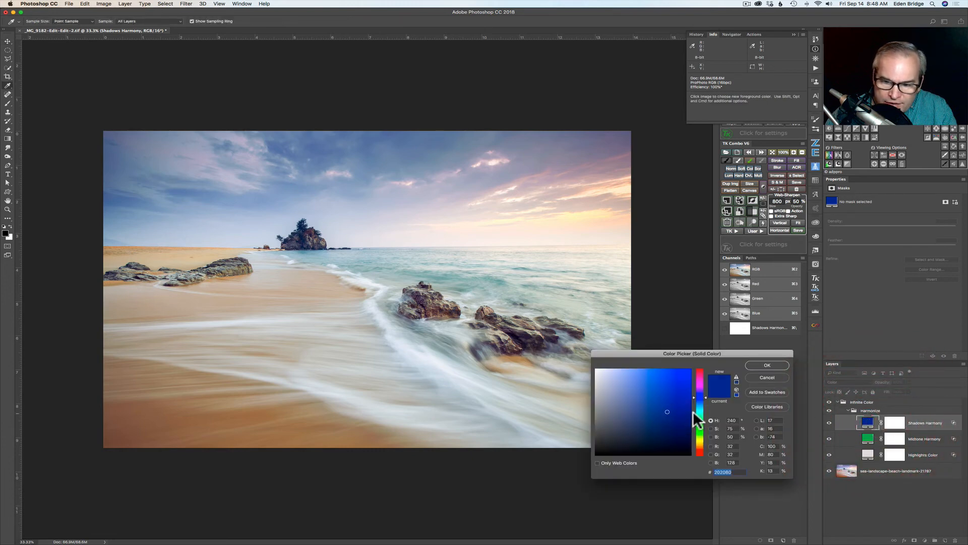
mouse_move(725, 430)
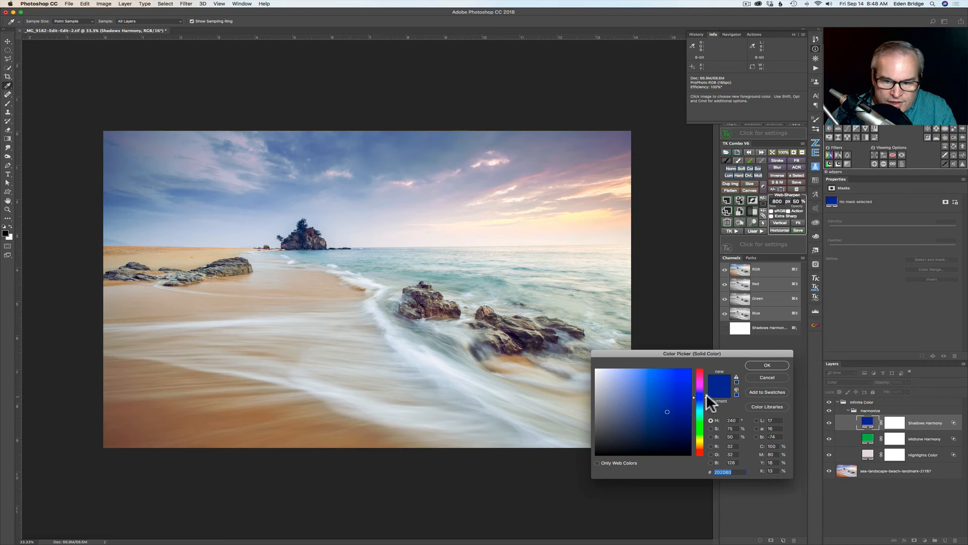
Move the Shadows Harmony hue through pink, cyan and green to orange
click(700, 390)
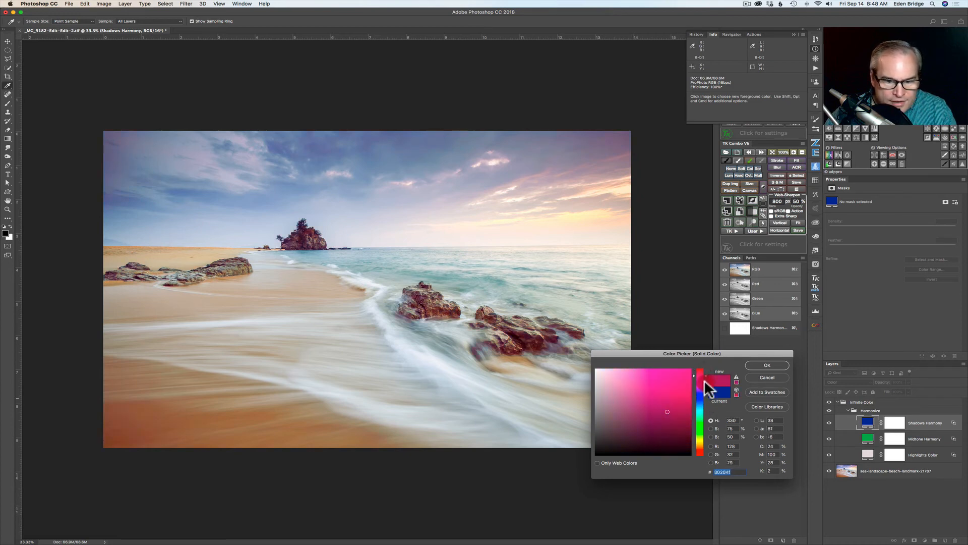
click(699, 408)
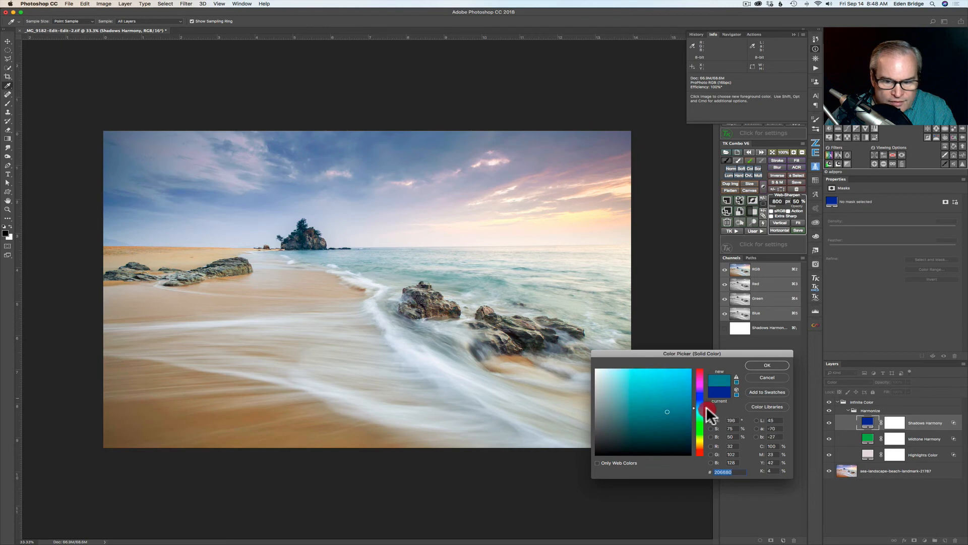
drag(706, 410, 706, 430)
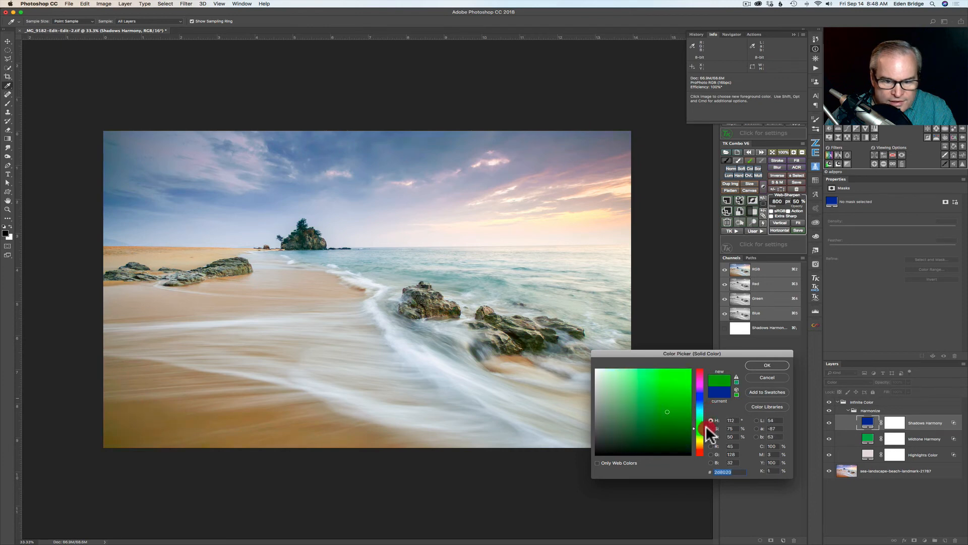
drag(707, 432, 708, 448)
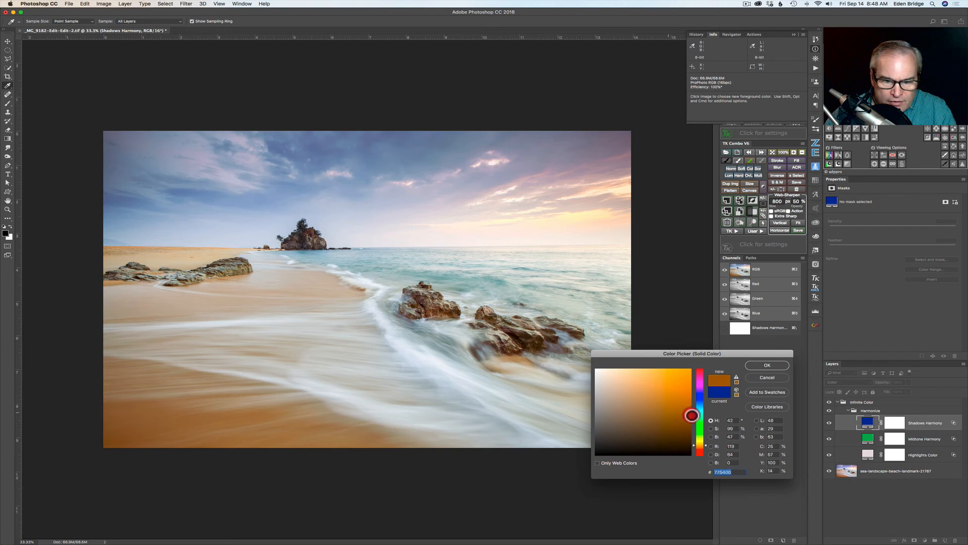
Sample orange shades in the colour field and settle on a muted orange-brown
click(691, 415)
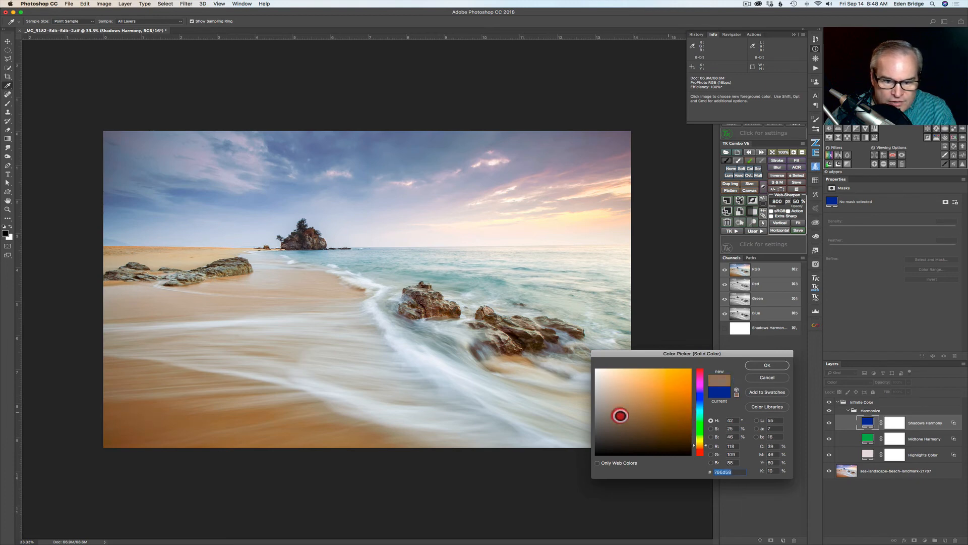
click(684, 376)
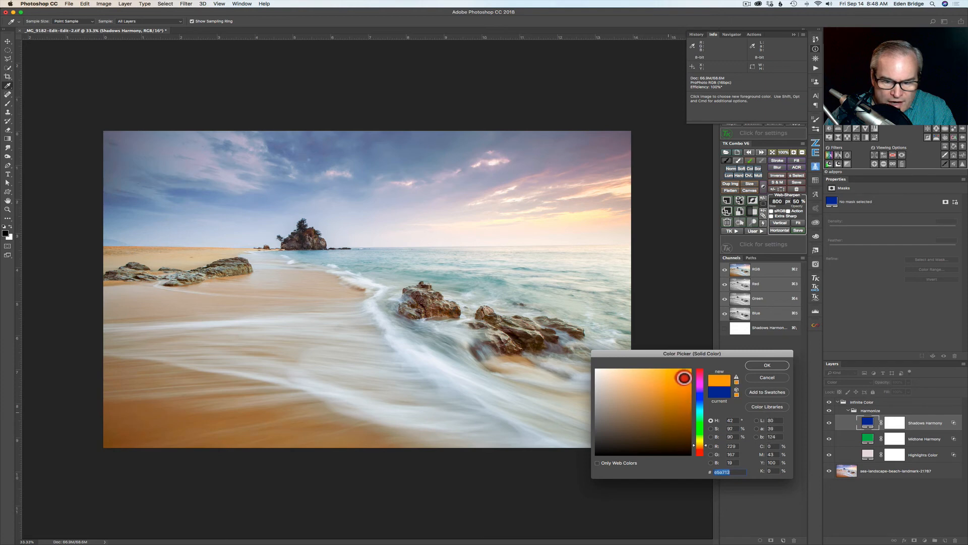
click(649, 430)
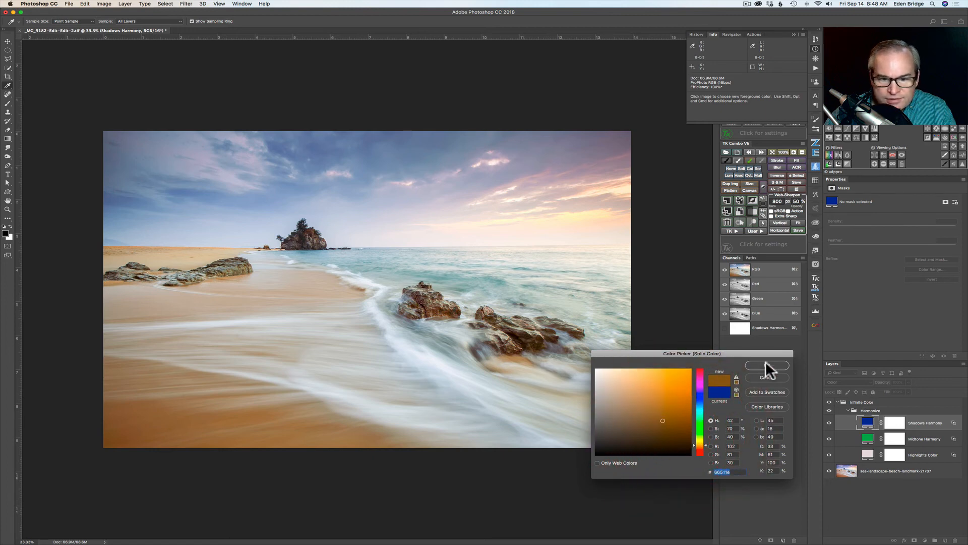
Commit the muted brownish-orange to the Shadows Harmony fill, warming the sand and shadows
click(766, 365)
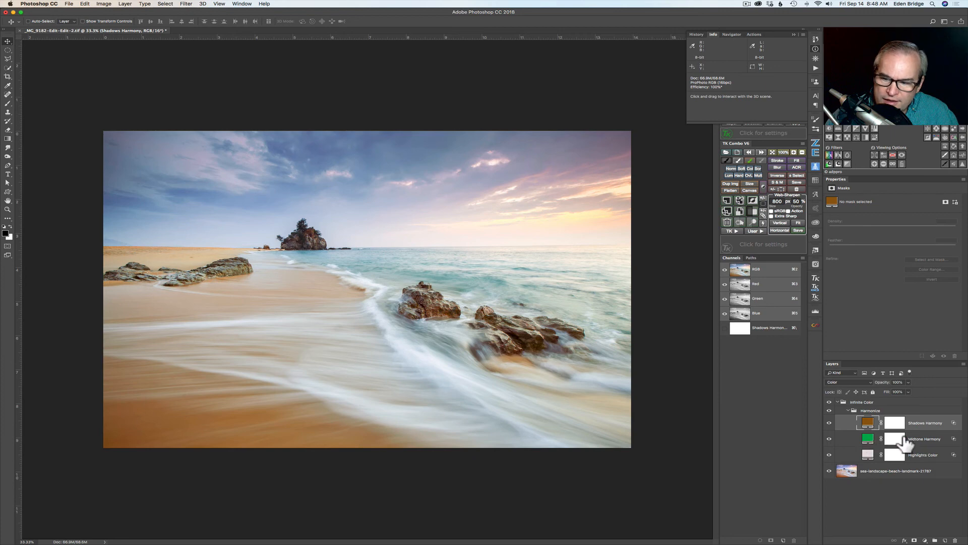
mouse_move(894, 439)
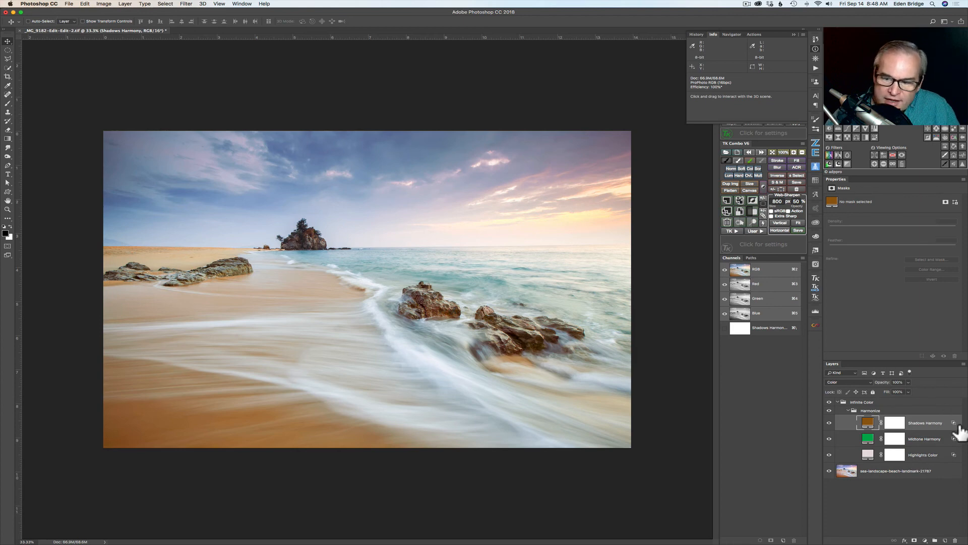
mouse_move(954, 427)
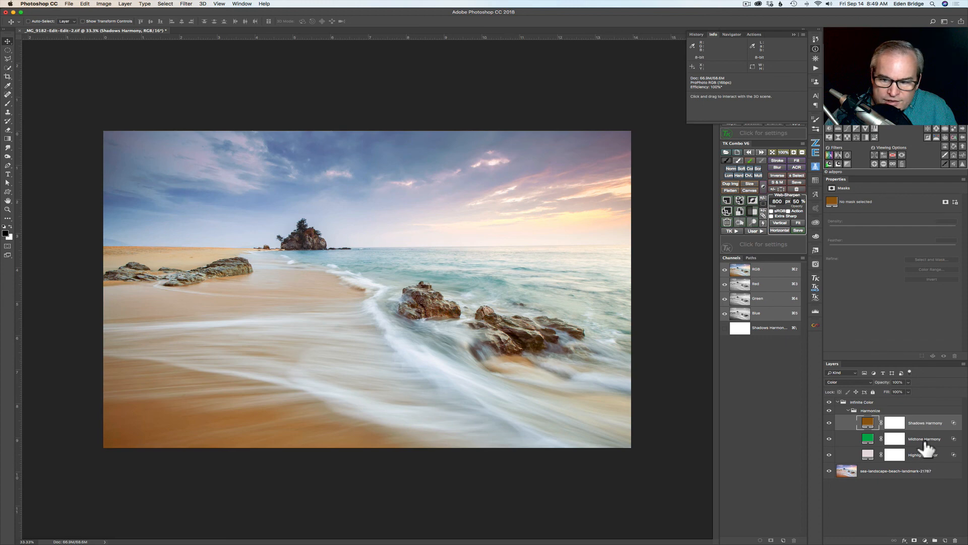
mouse_move(943, 426)
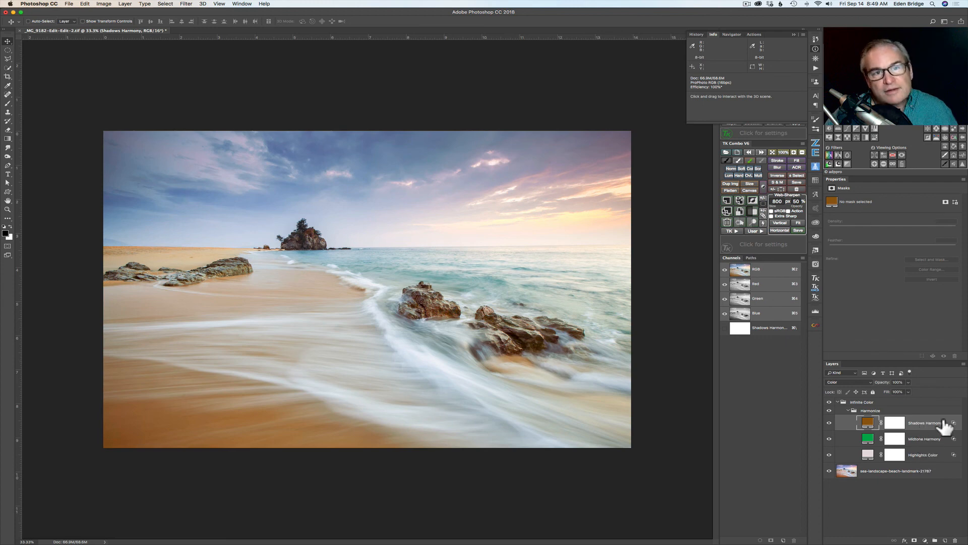